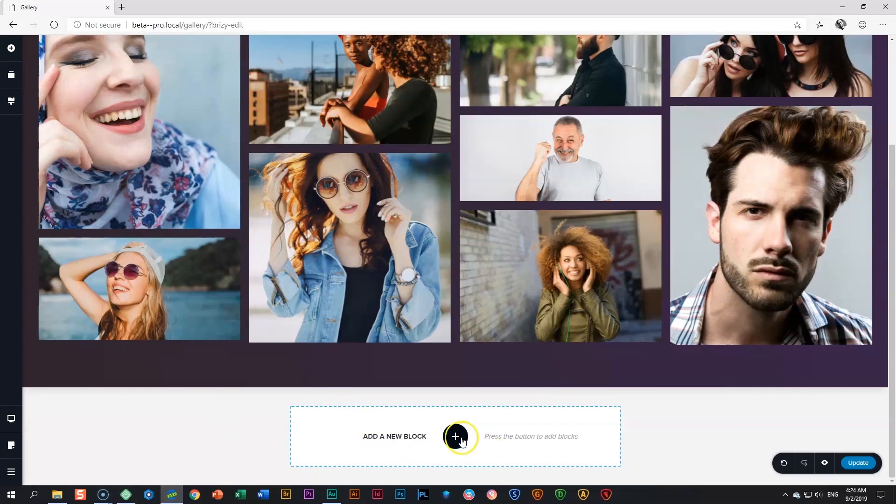
Step: Insert a blank block with two empty columns beneath the image gallery
left_click(455, 437)
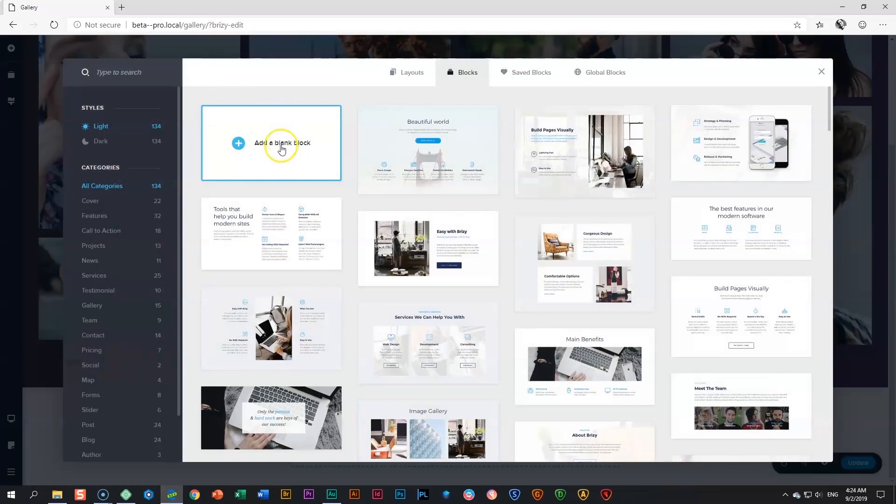
left_click(271, 143)
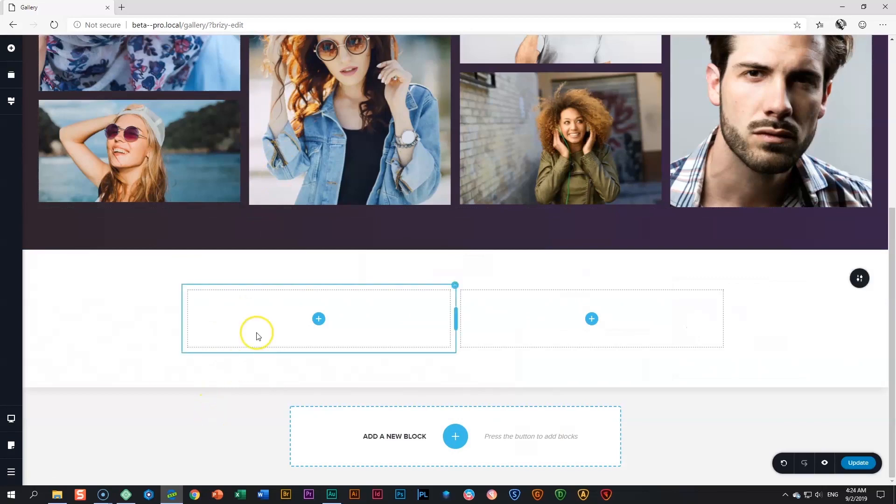
mouse_move(440, 333)
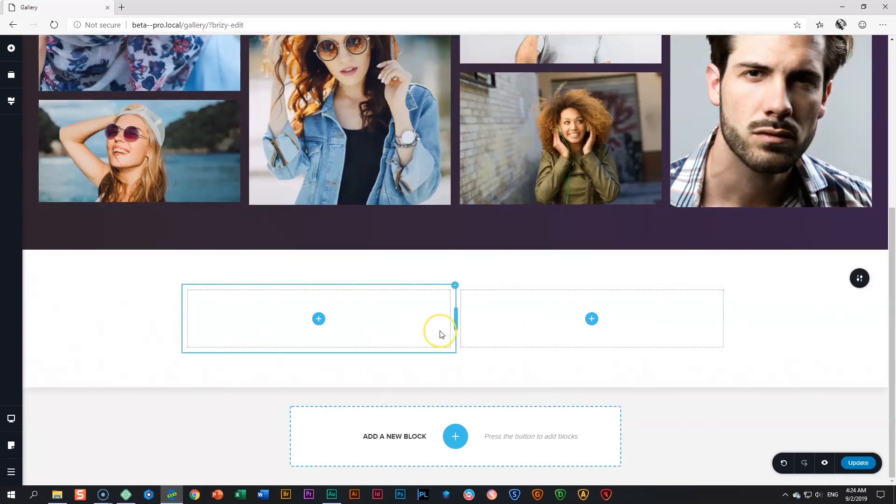
mouse_move(440, 334)
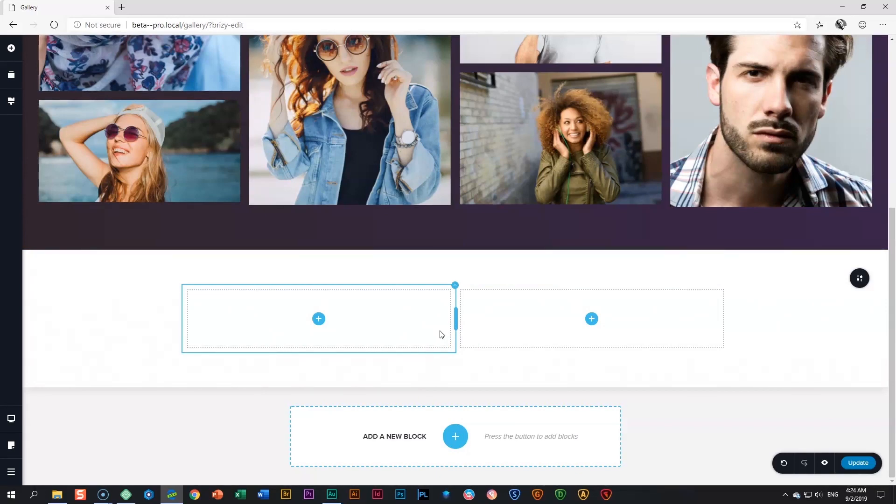
mouse_move(200, 337)
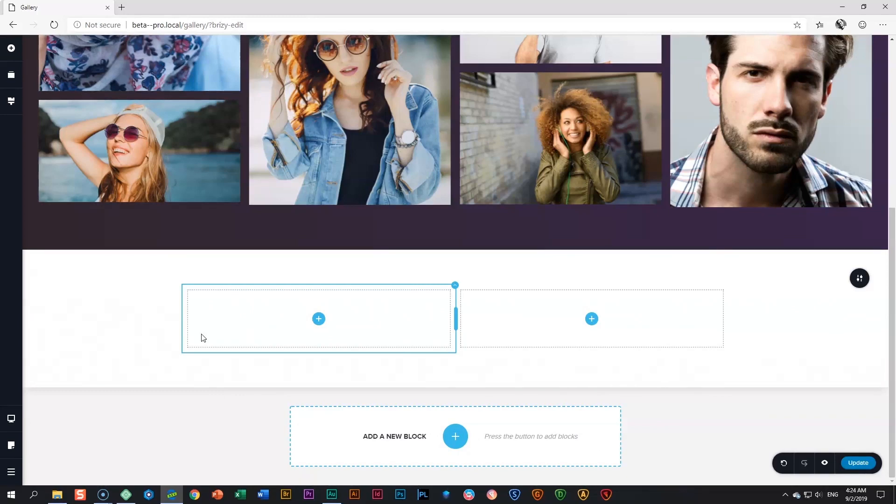
mouse_move(196, 293)
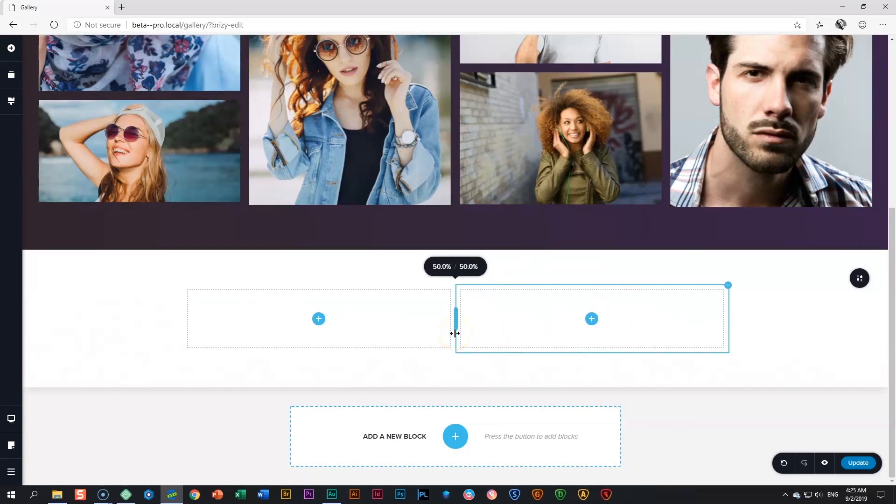
mouse_move(455, 333)
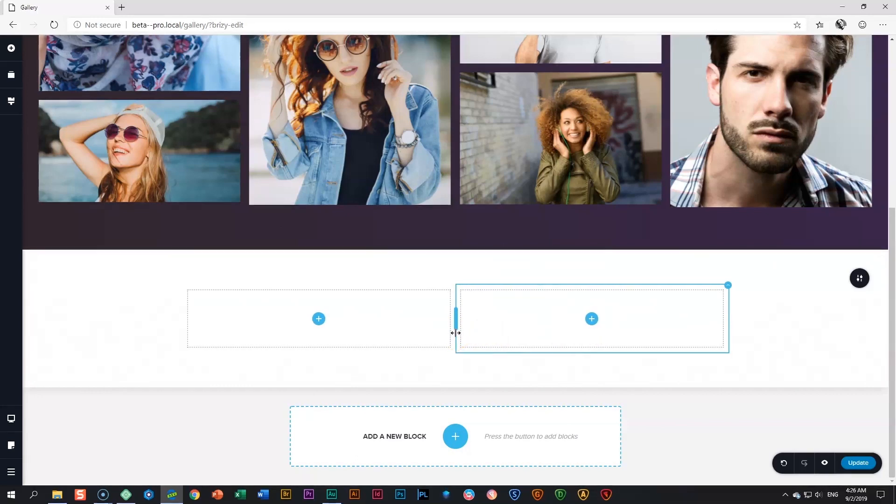
mouse_move(658, 329)
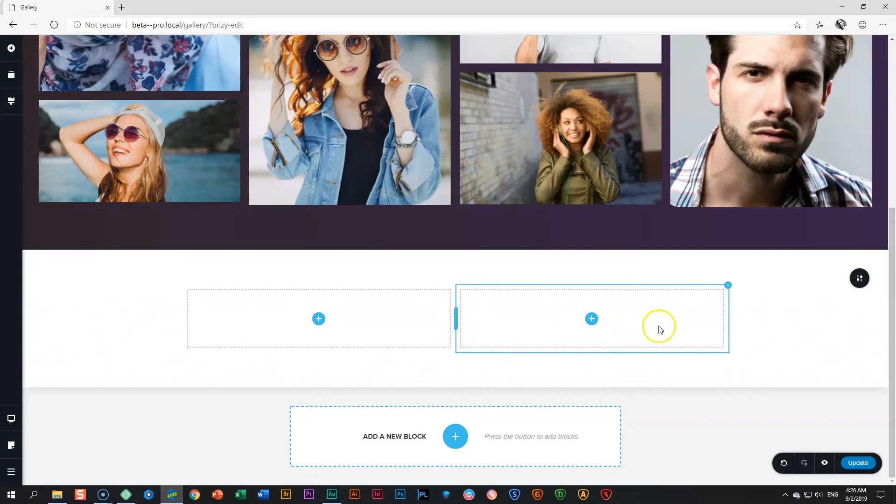
mouse_move(727, 285)
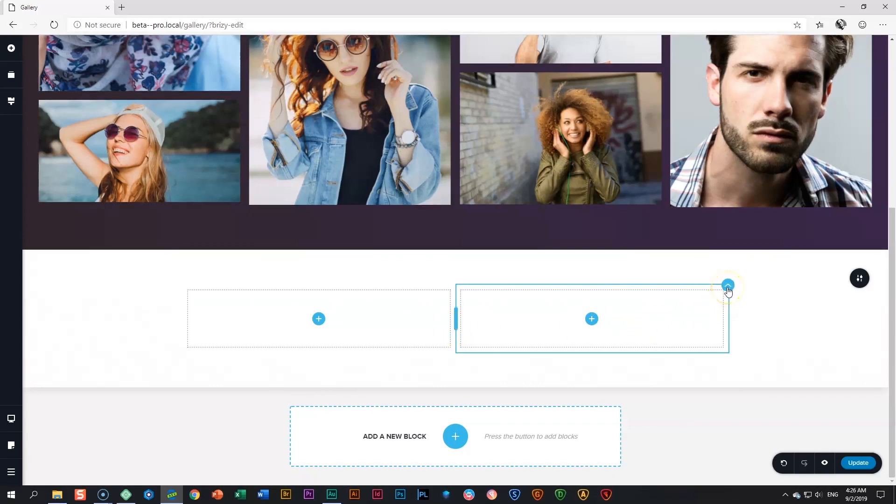
Step: Use the right column's toolbar to add a third empty column to the block
left_click(728, 287)
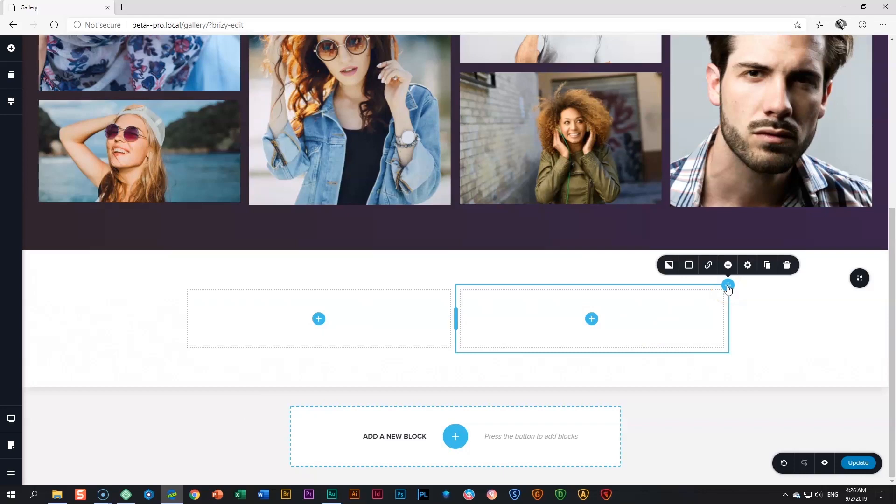
mouse_move(729, 265)
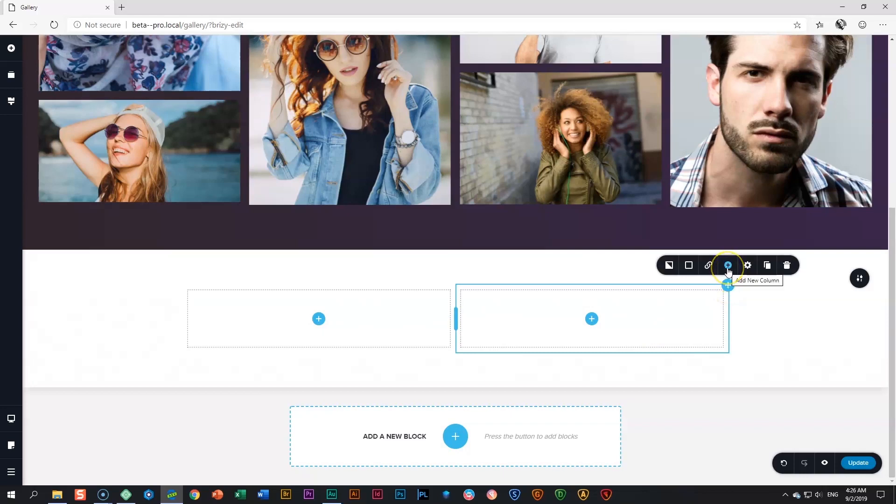
left_click(727, 265)
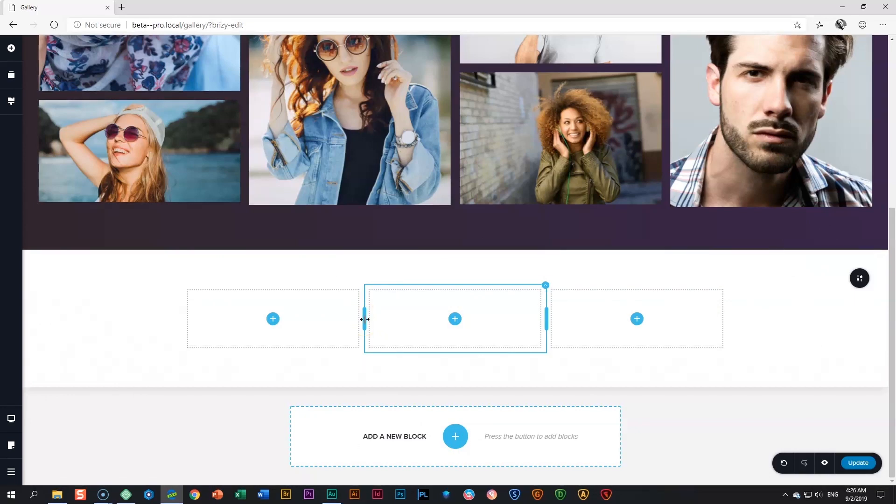
mouse_move(421, 321)
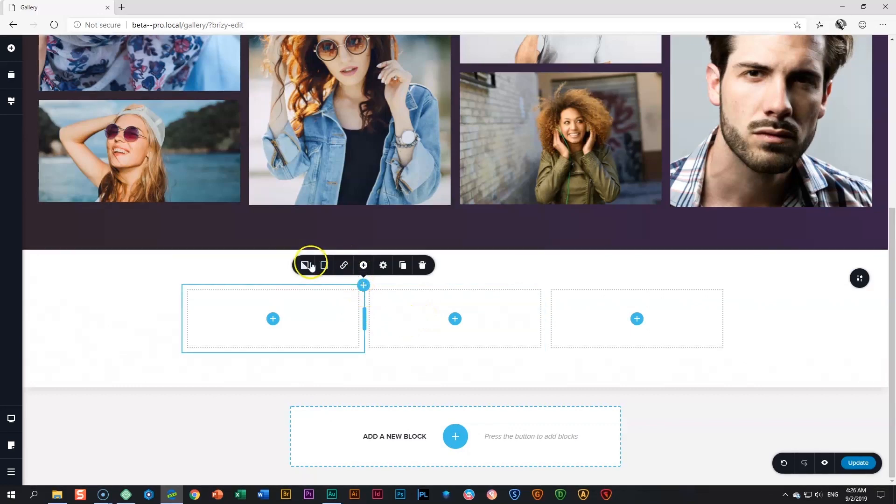
Step: Set a food photo from the media library as the first column's background, then switch to the pasta photo
left_click(305, 264)
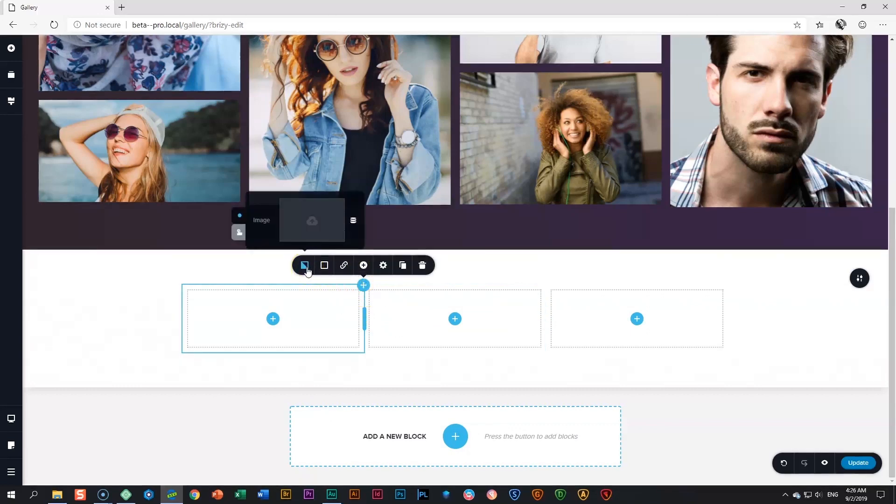
left_click(311, 220)
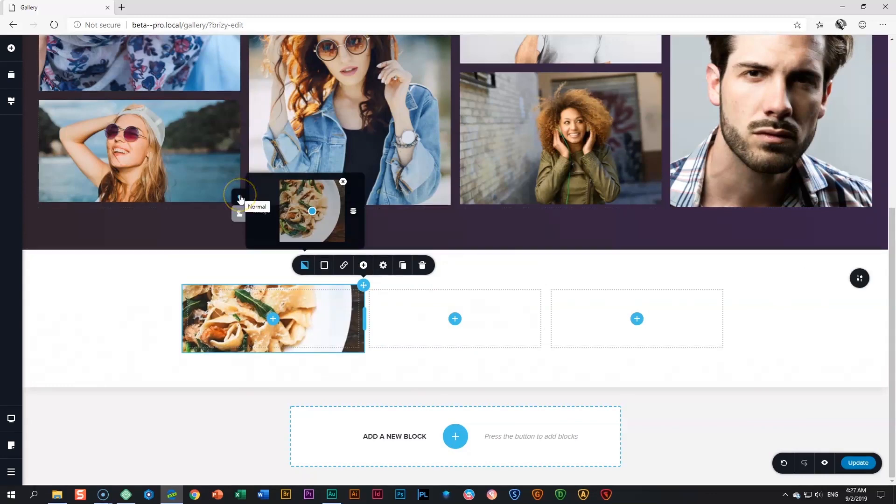
mouse_move(237, 217)
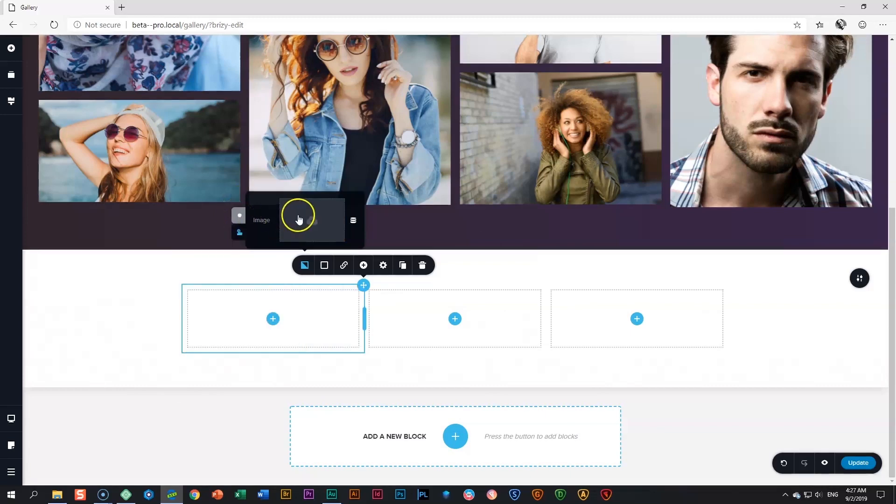
left_click(297, 219)
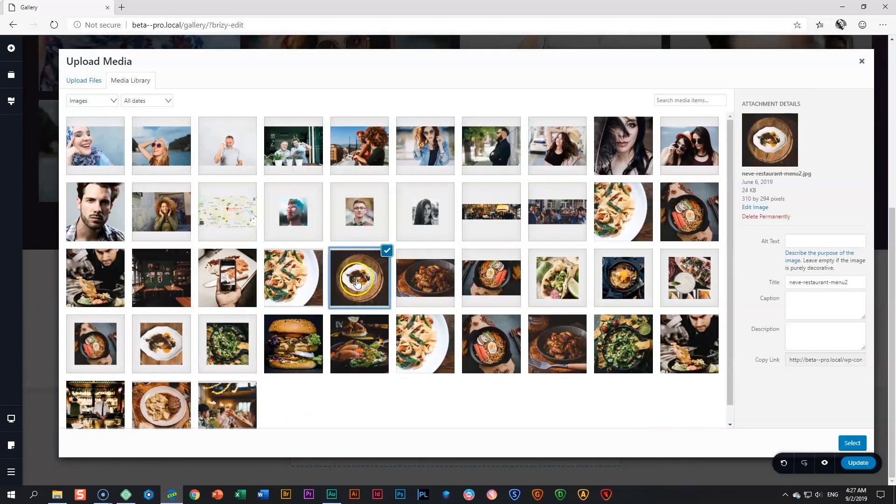
left_click(851, 443)
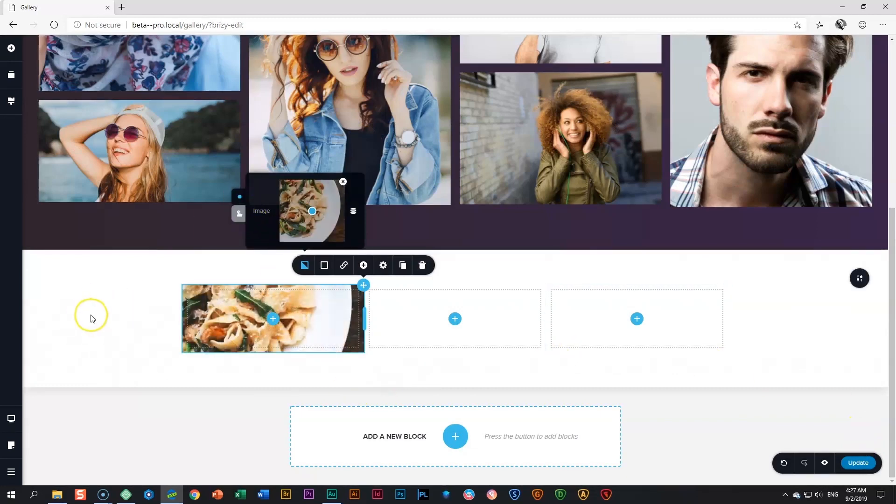
mouse_move(113, 318)
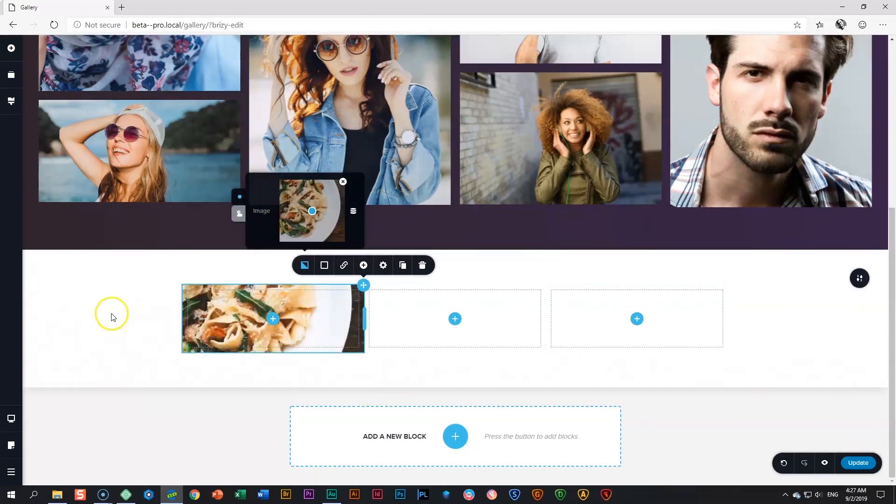
mouse_move(313, 211)
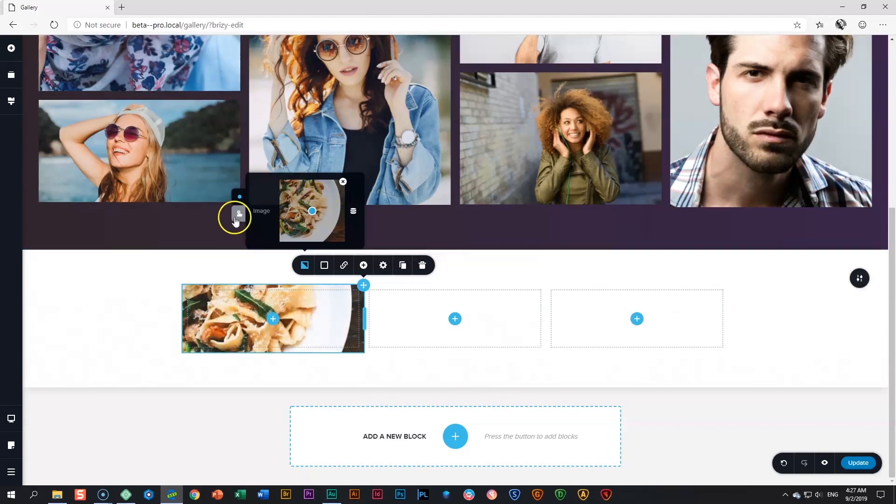
mouse_move(336, 201)
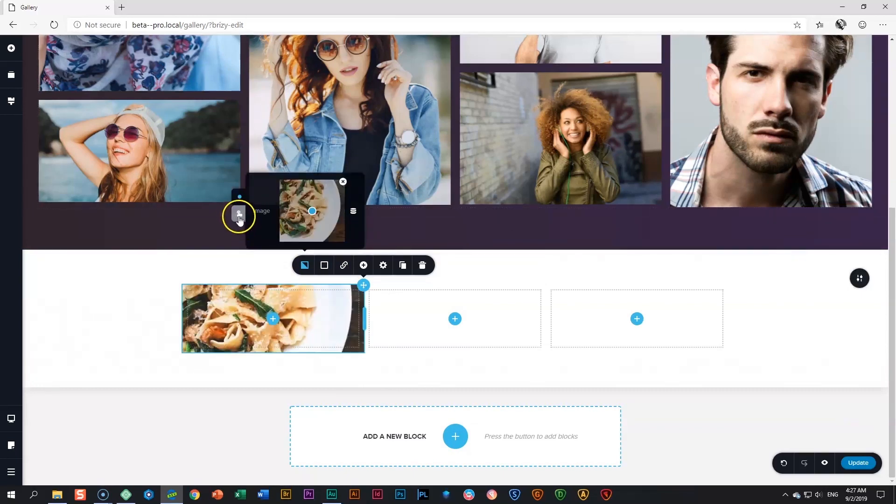
left_click(239, 217)
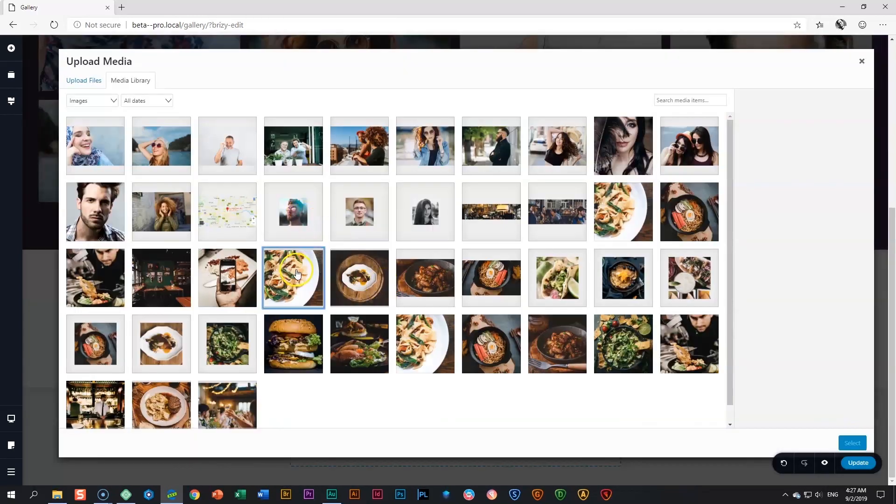
left_click(852, 442)
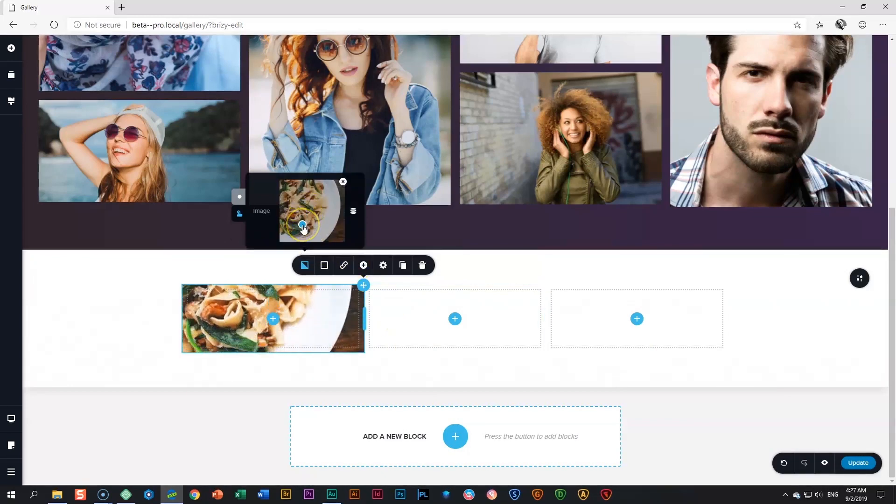
mouse_move(240, 200)
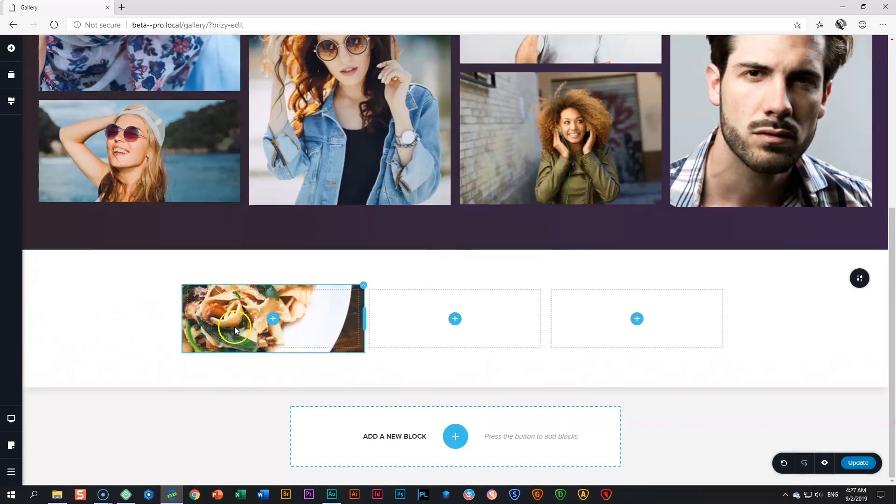
left_click(454, 319)
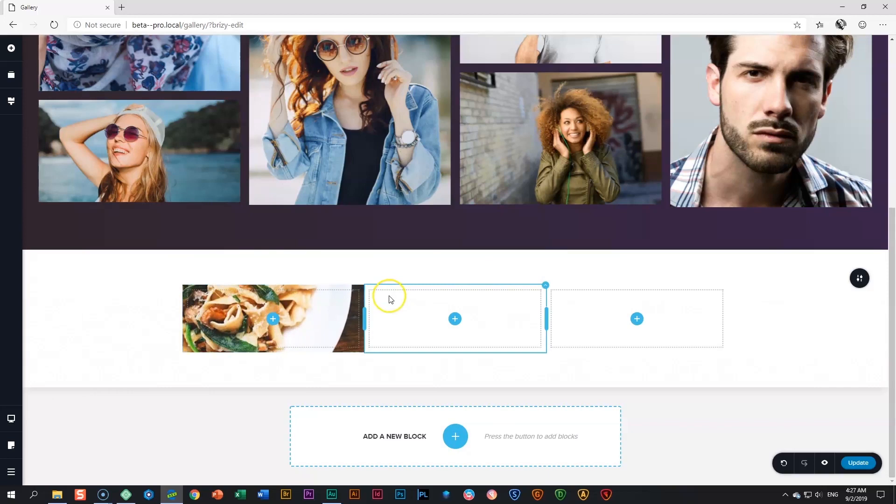
Step: Cover the first column's pasta photo with a solid light blue #BDE1F4 overlay
left_click(272, 318)
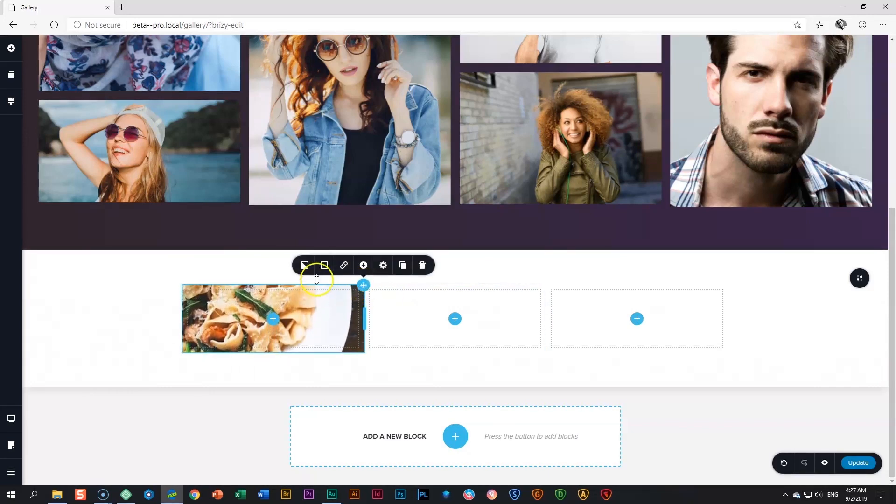
left_click(324, 265)
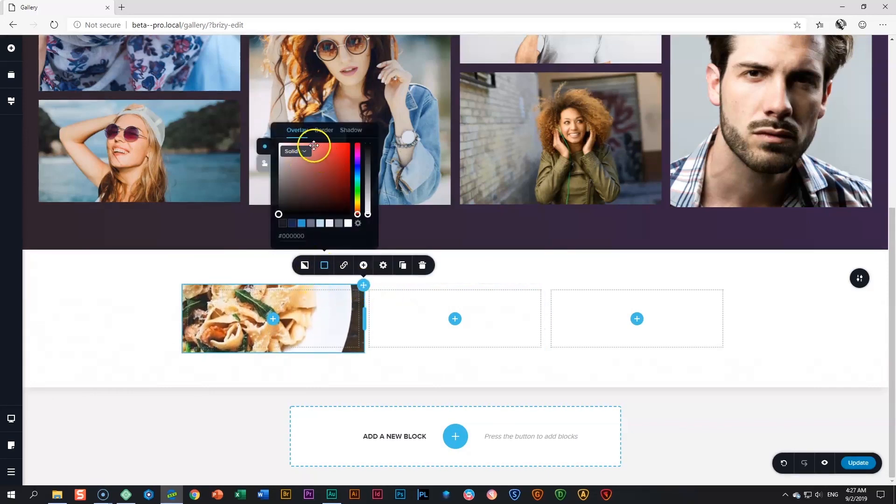
mouse_move(324, 265)
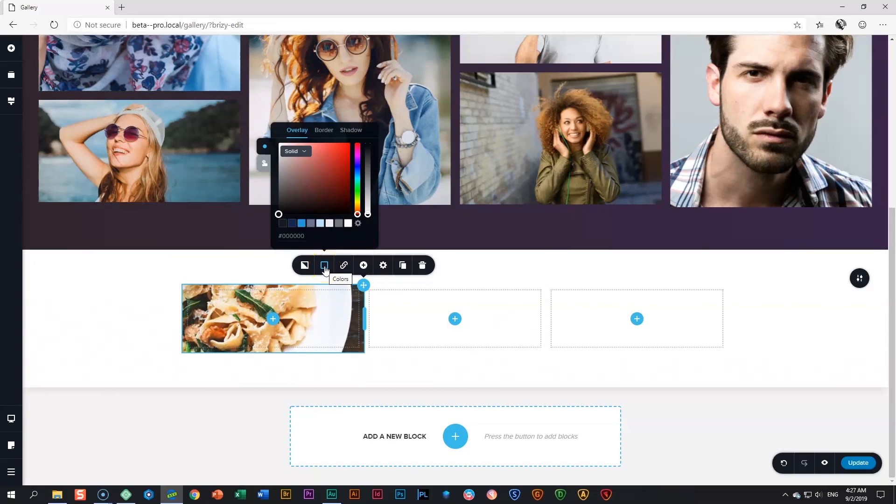
left_click(320, 223)
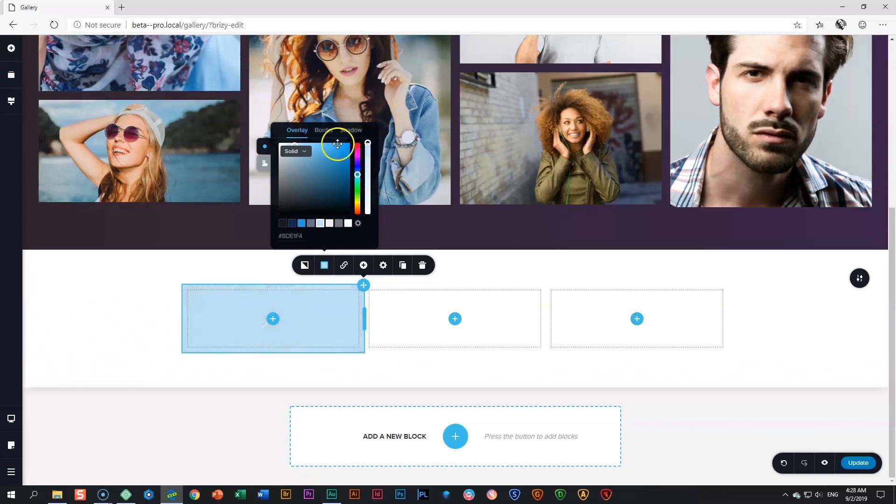
mouse_move(203, 421)
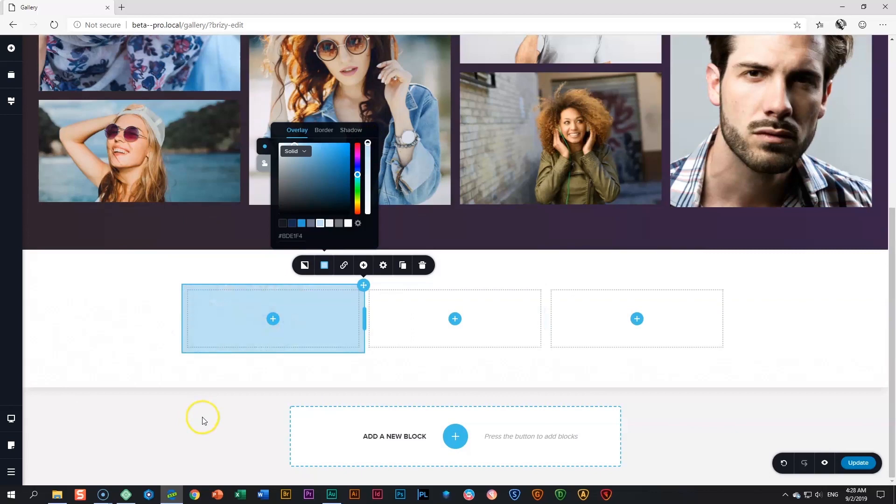
left_click(296, 151)
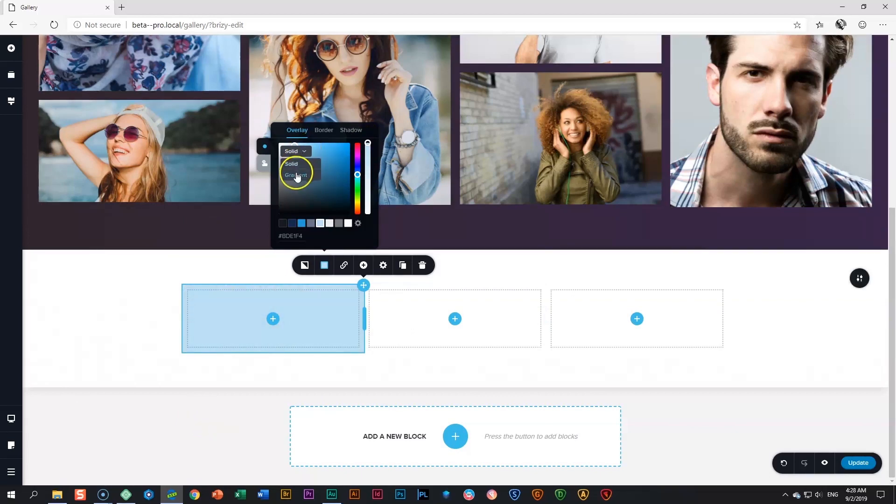
left_click(324, 130)
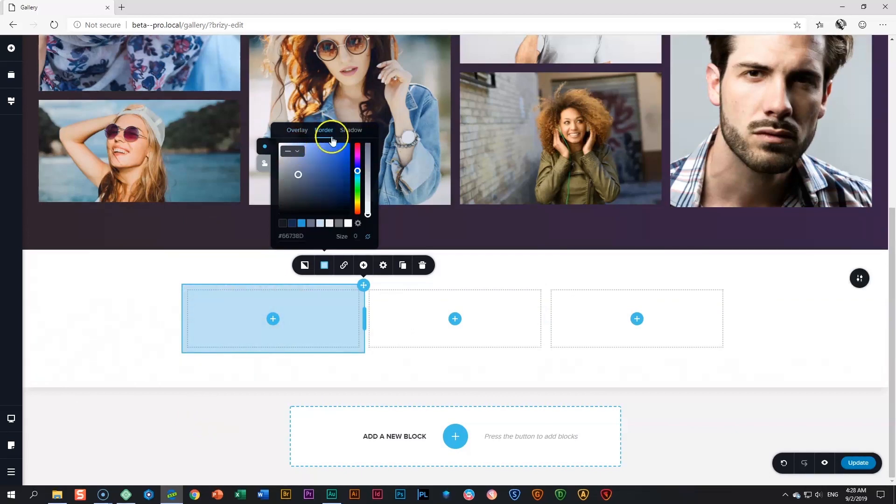
left_click(351, 129)
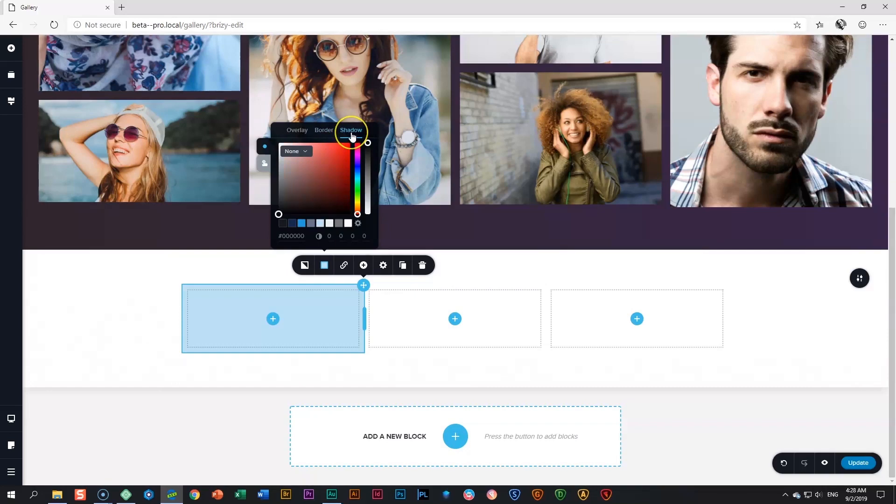
mouse_move(265, 168)
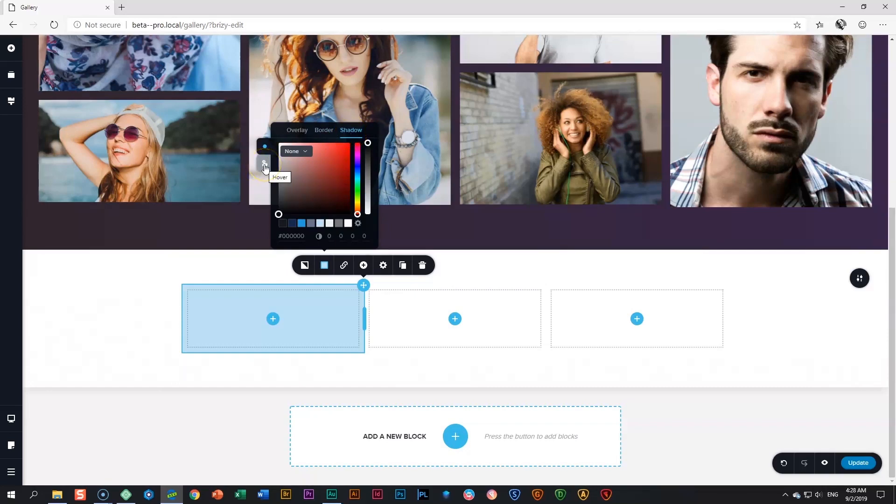
mouse_move(344, 265)
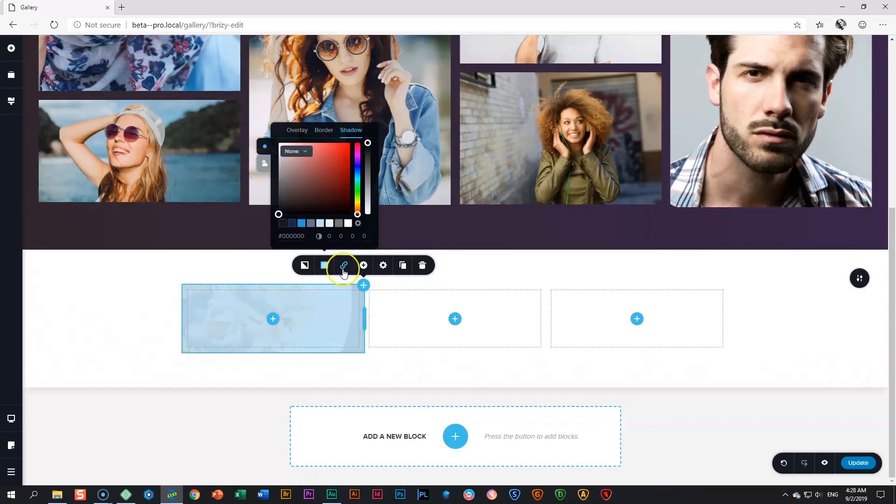
left_click(343, 266)
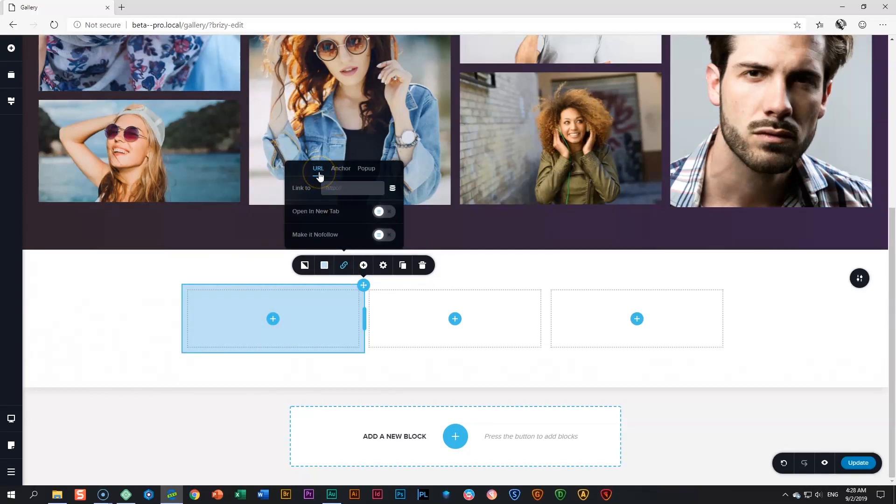
left_click(340, 168)
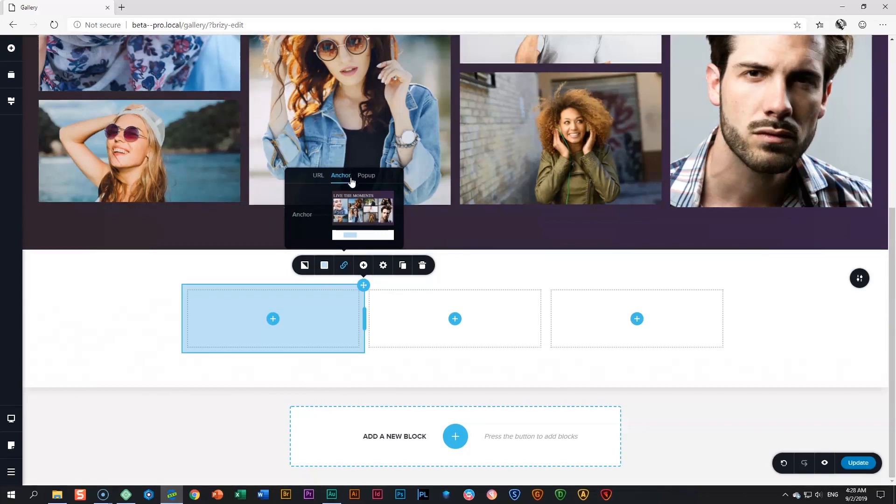
left_click(367, 175)
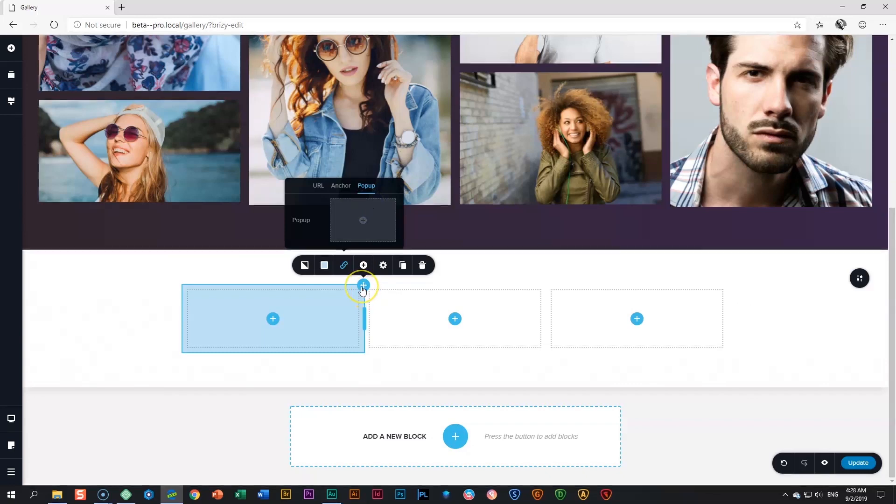
left_click(383, 265)
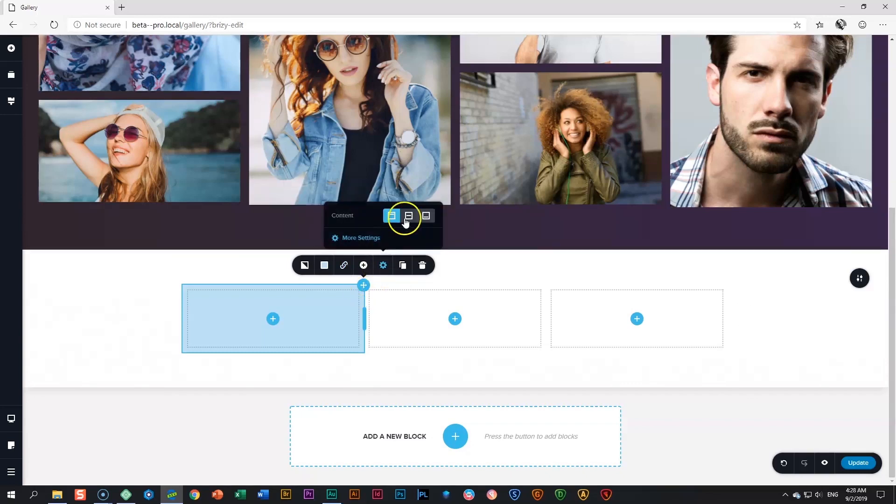
mouse_move(409, 216)
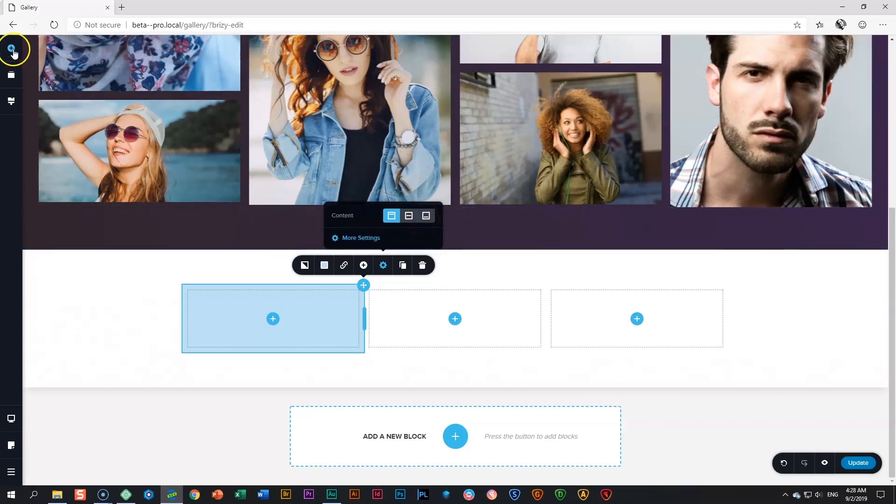
Step: Open the Add Elements list to add text, image and icon elements
left_click(273, 318)
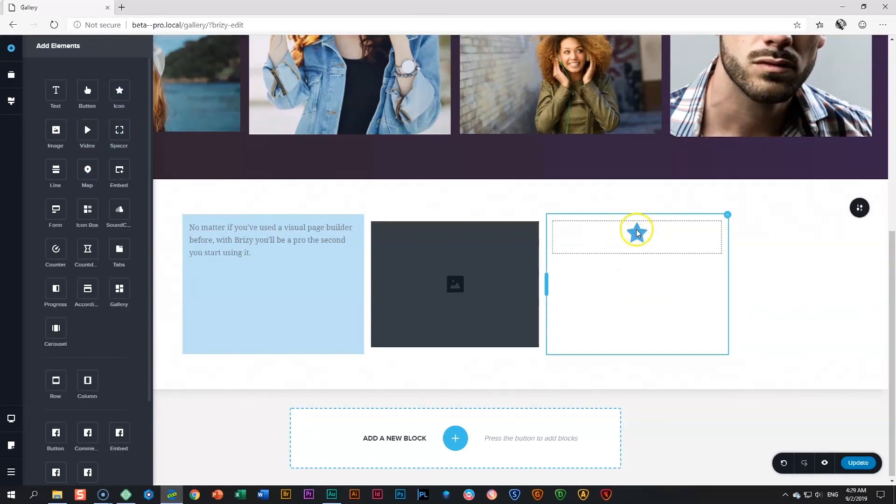
mouse_move(674, 286)
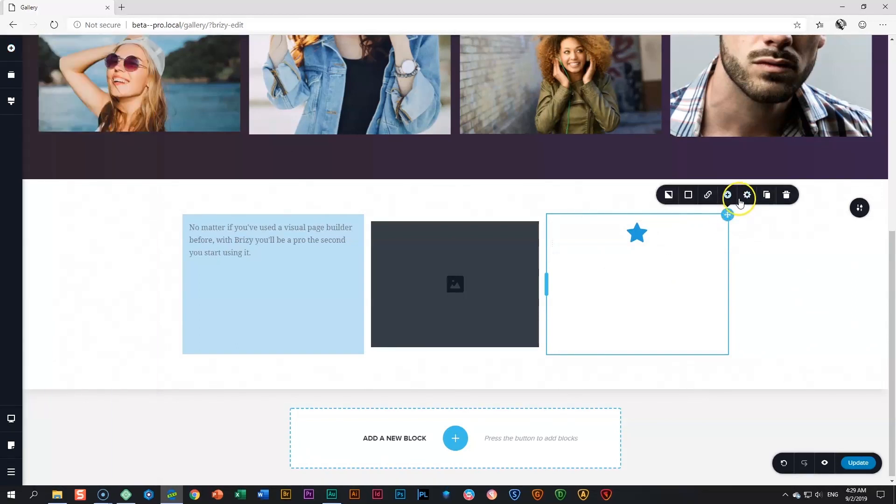
Step: Set the third column's content alignment to middle so the star sits centred
left_click(747, 196)
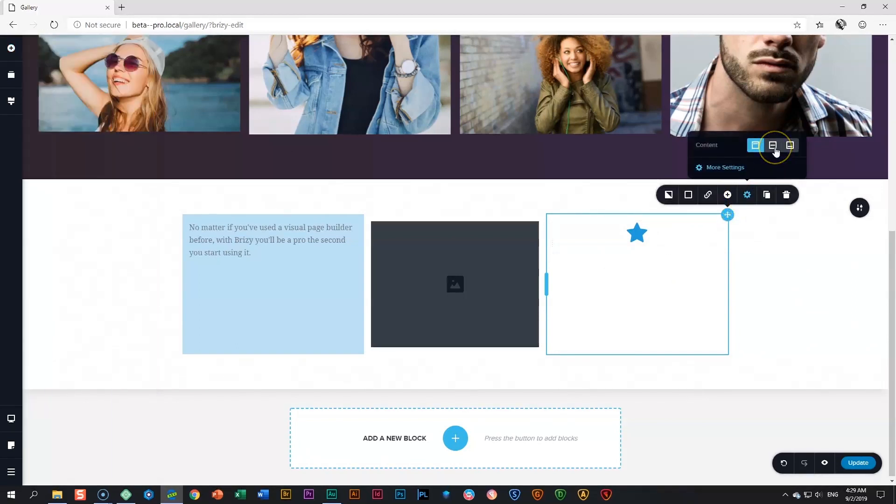
left_click(790, 145)
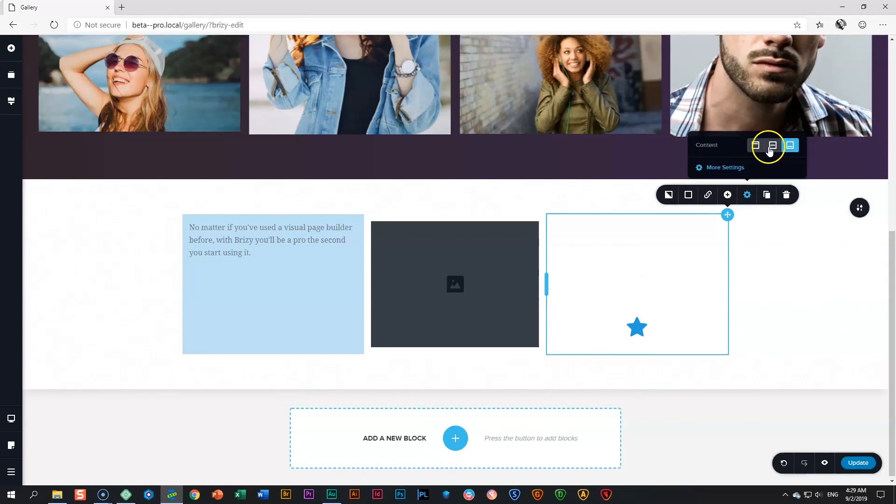
left_click(755, 144)
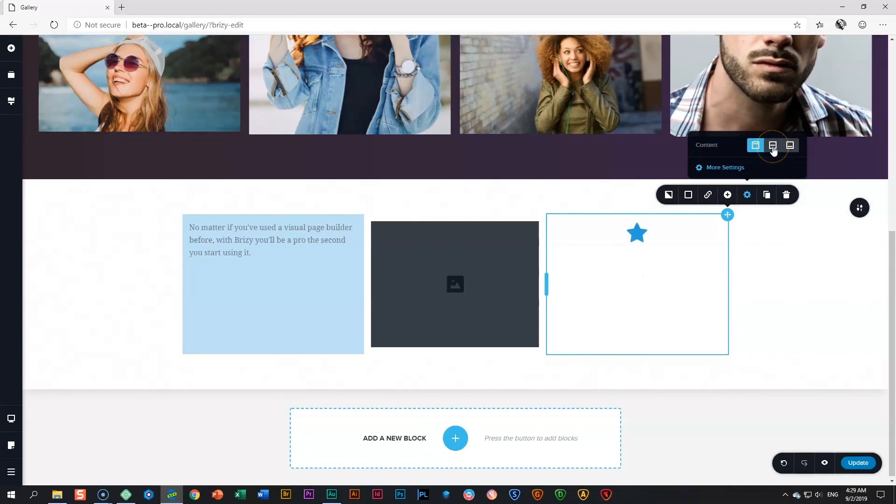
left_click(725, 167)
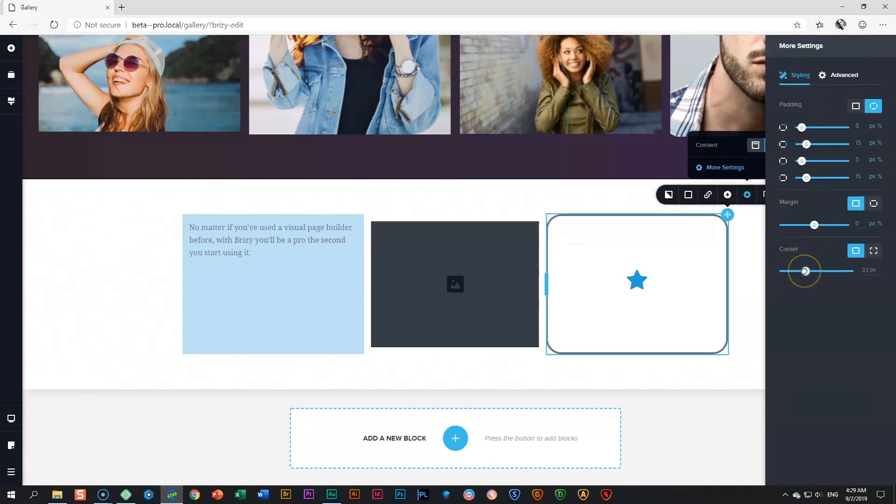
Step: Round the star column's corners to about 33 px and add a grey border
left_click(752, 285)
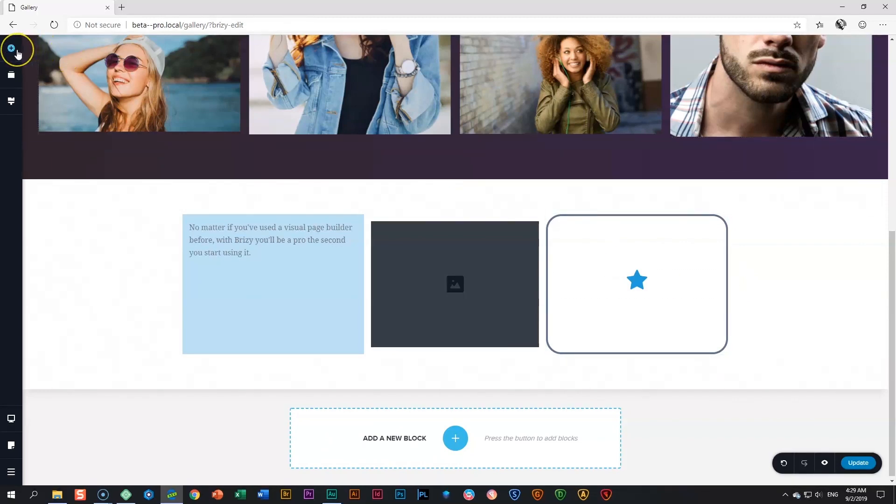
Step: Drop Column rows below the content row, expand the second row to four columns, and add a bottom row
left_click(10, 48)
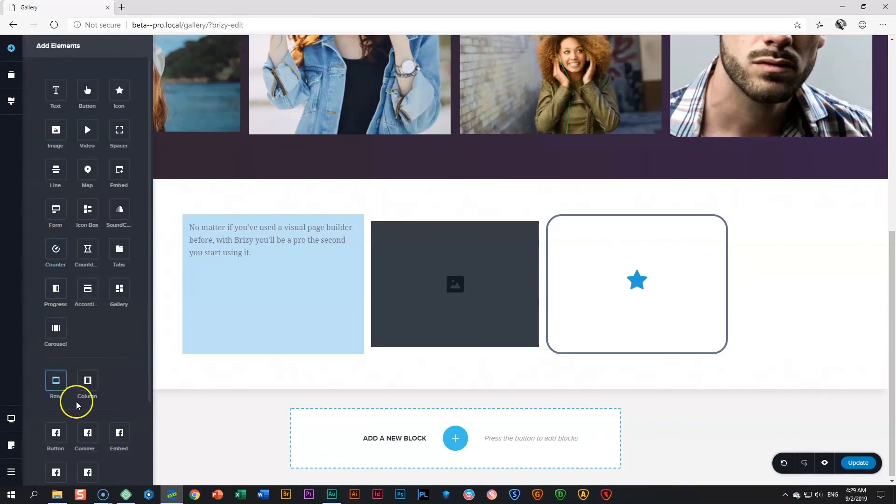
mouse_move(55, 343)
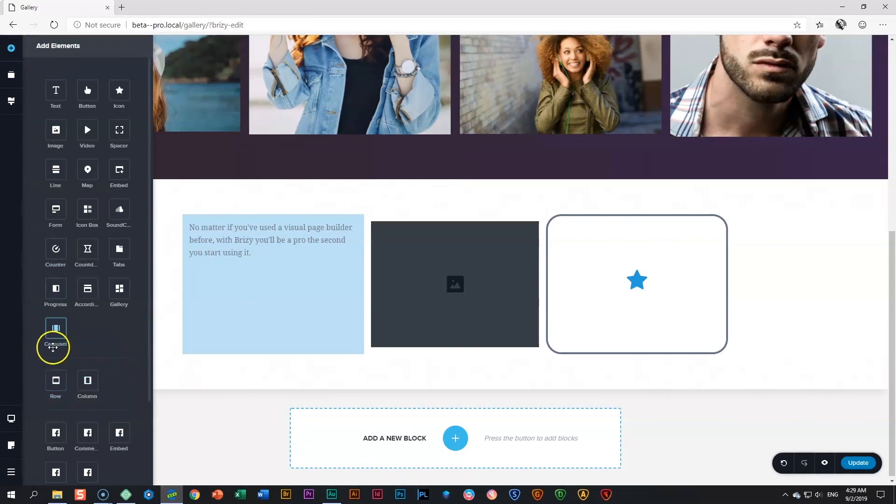
mouse_move(89, 361)
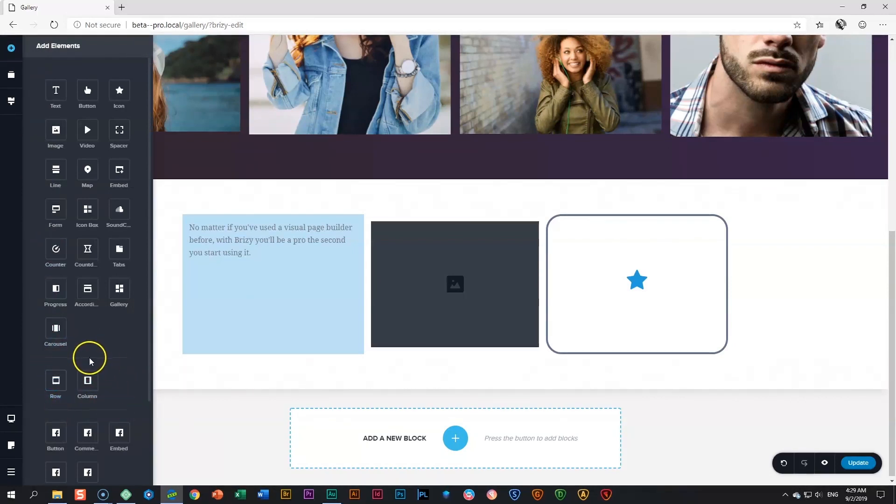
mouse_move(137, 377)
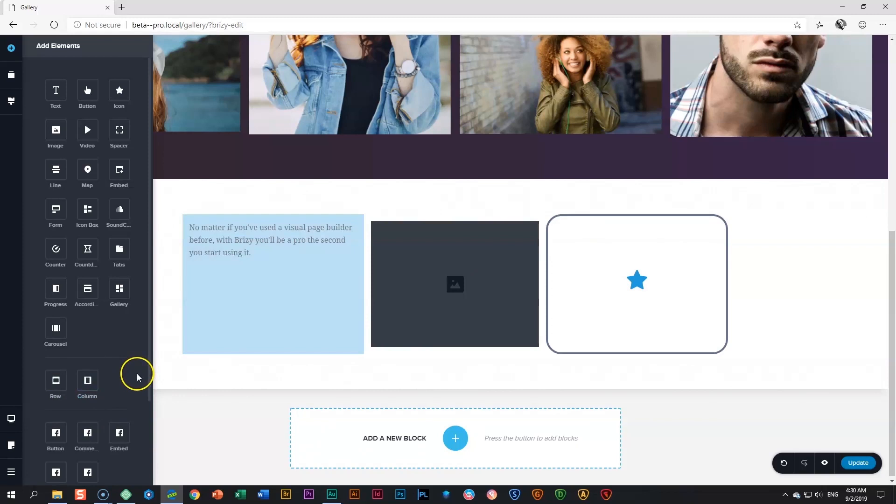
mouse_move(87, 379)
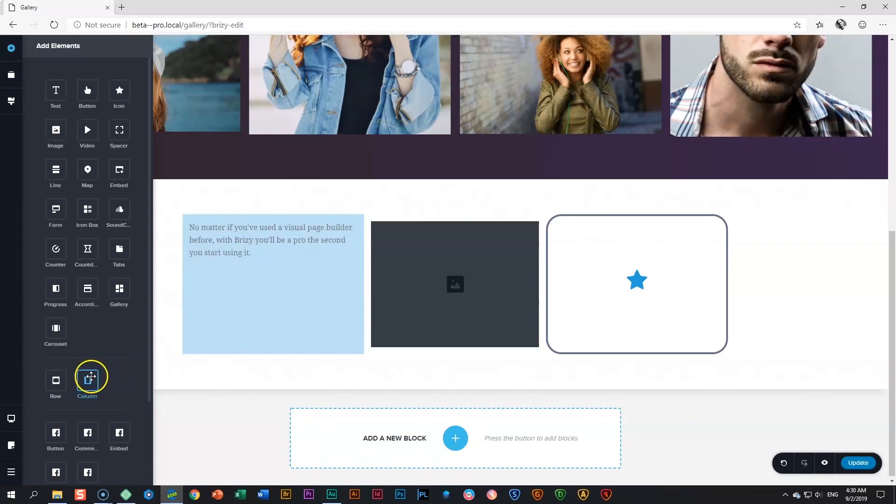
mouse_move(87, 380)
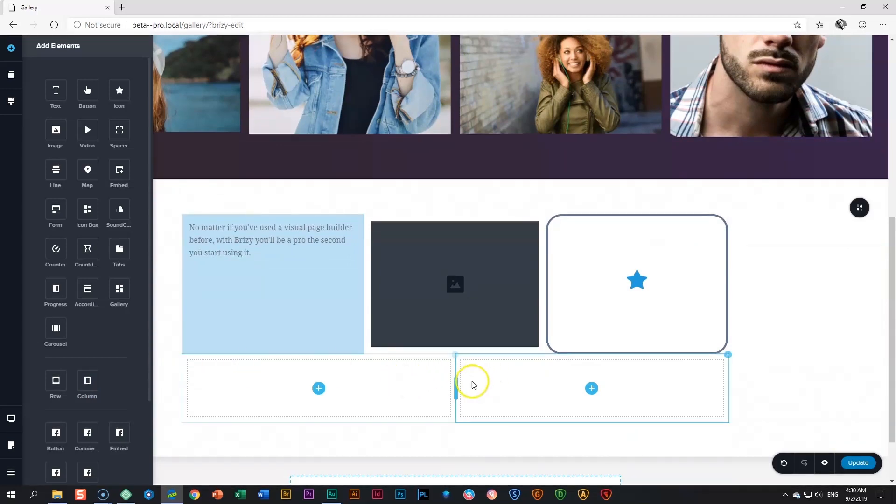
scroll("down", 3)
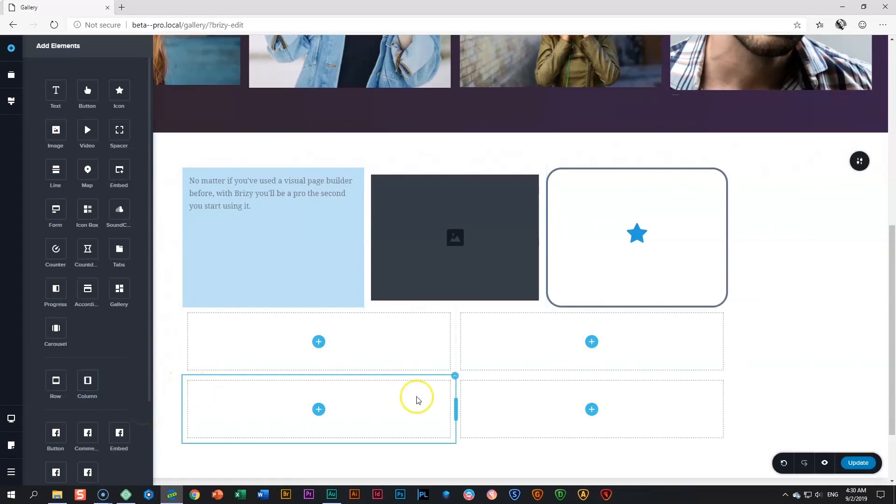
left_click(454, 355)
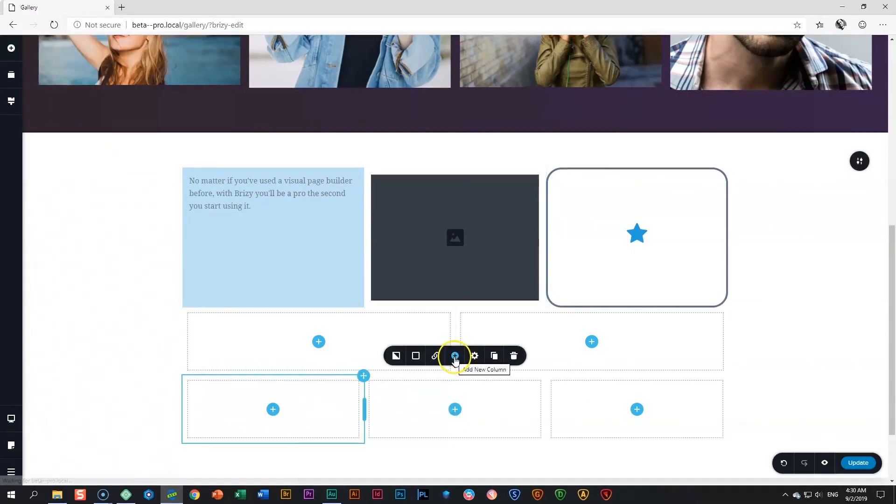
left_click(455, 356)
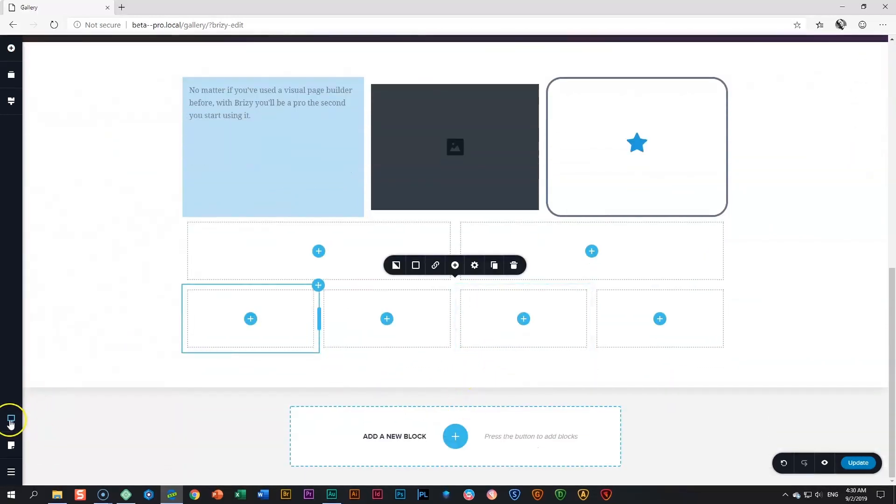
left_click(11, 48)
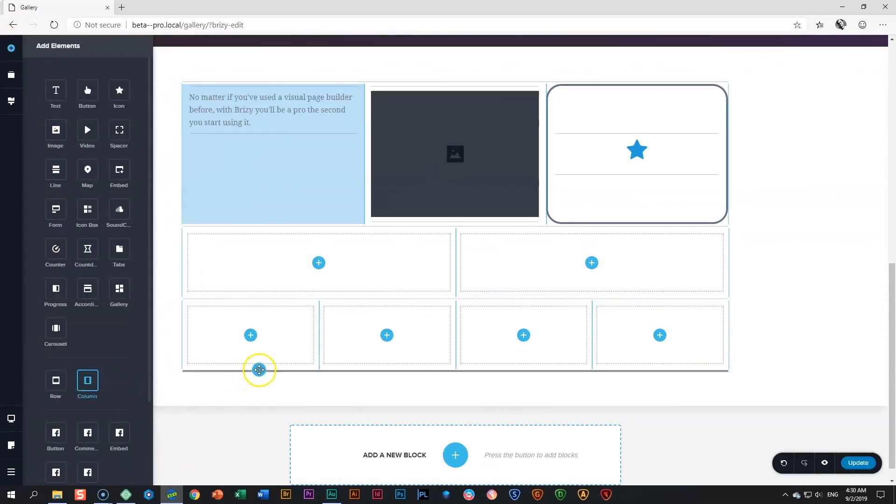
left_click(259, 369)
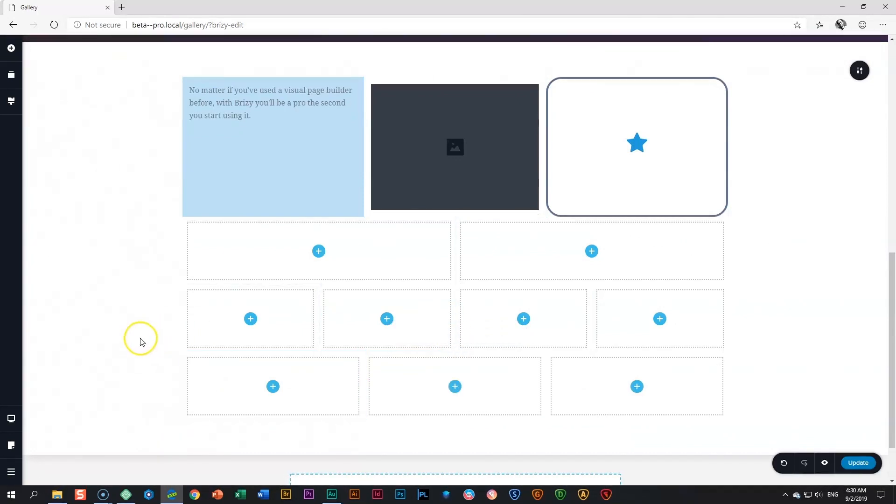
mouse_move(776, 347)
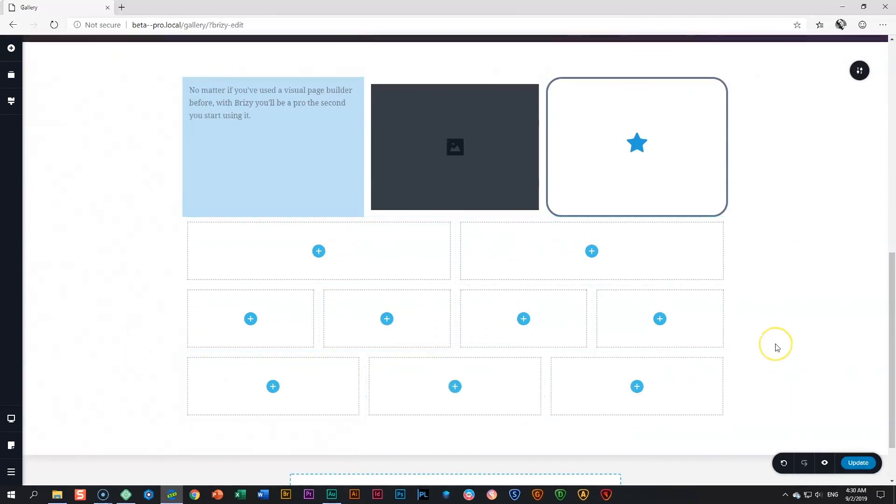
mouse_move(777, 347)
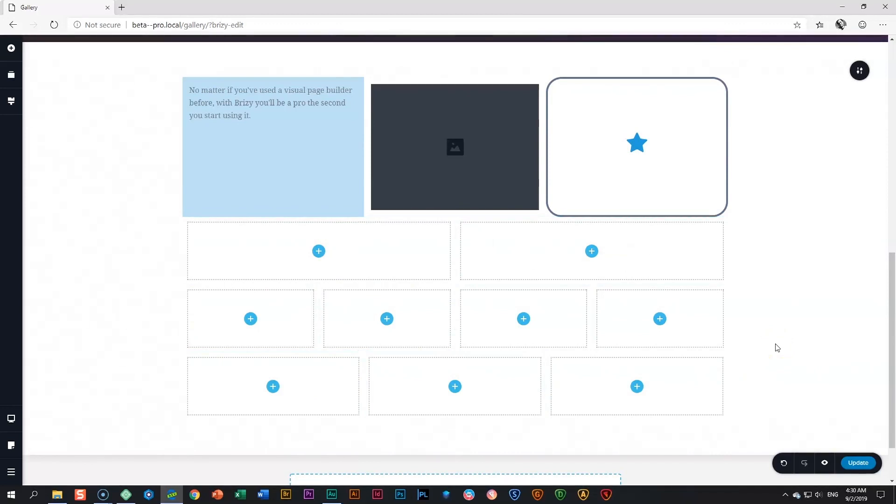
Step: Open the Add Elements panel from the left sidebar
left_click(11, 48)
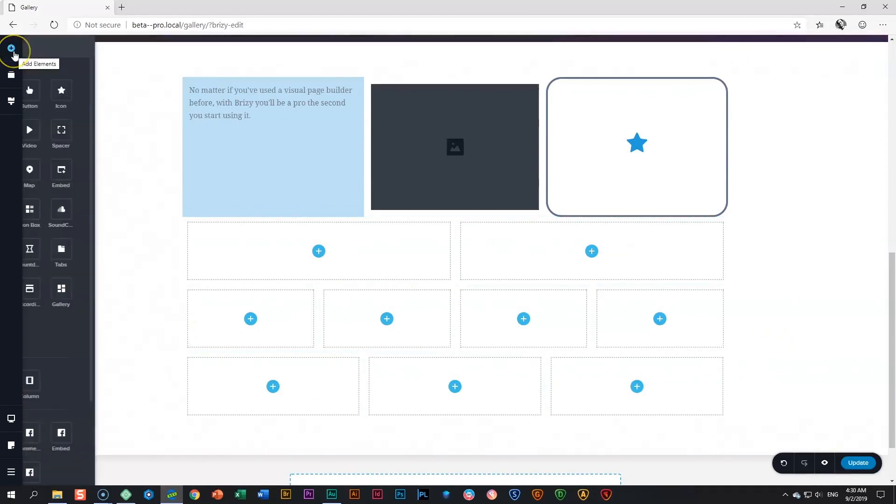
Step: Drag Column elements into the two-column row's left column to create three nested columns
left_click(10, 49)
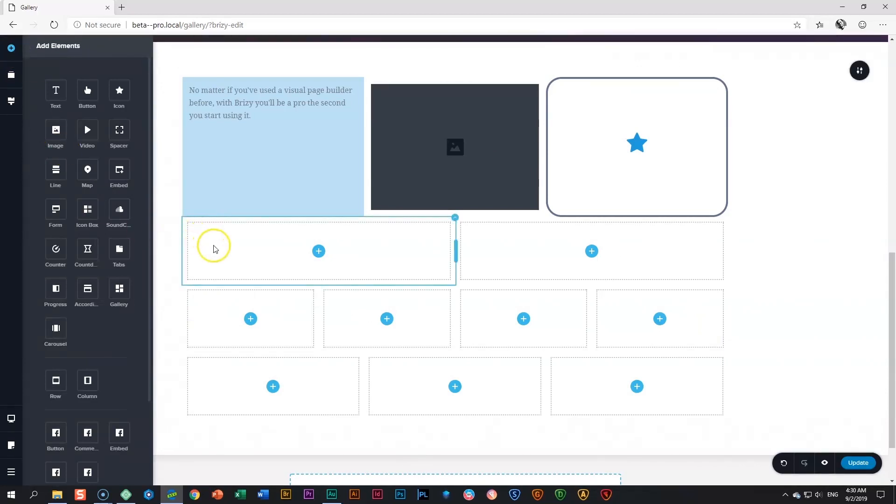
mouse_move(389, 337)
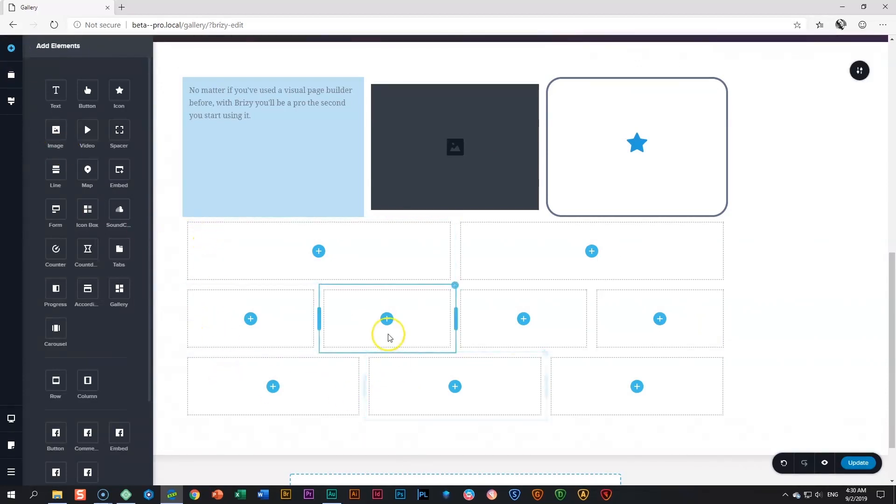
mouse_move(484, 389)
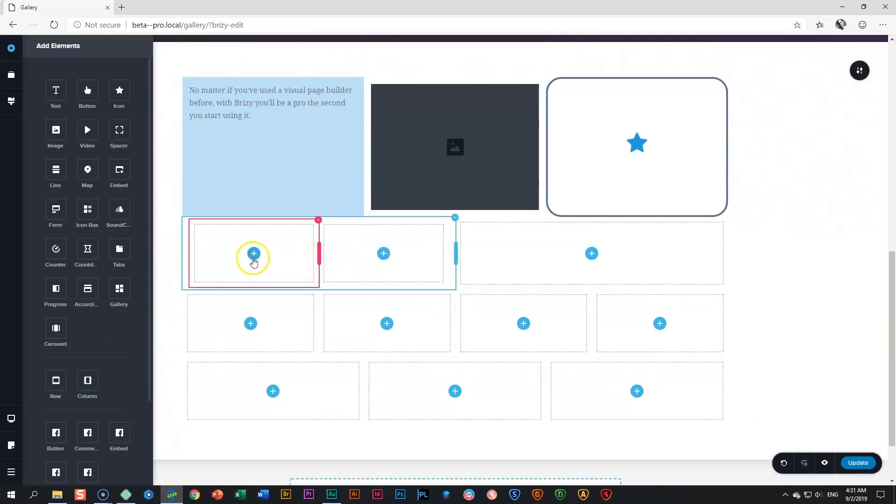
mouse_move(307, 256)
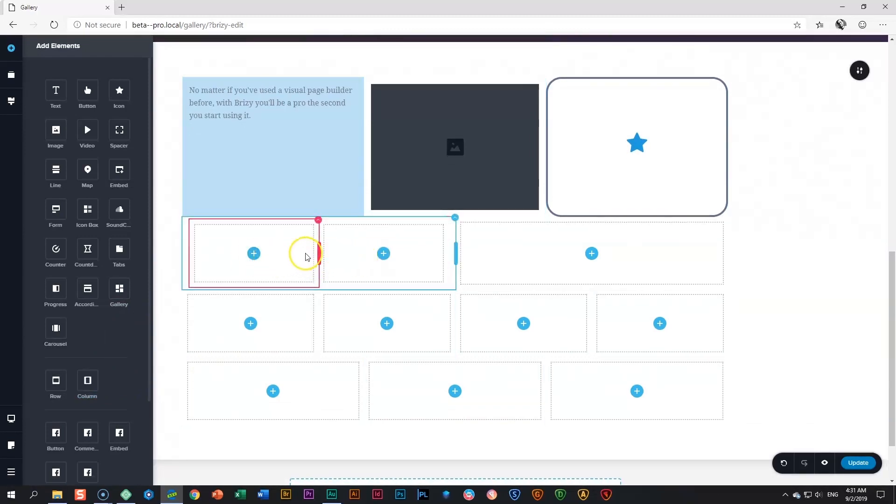
mouse_move(232, 283)
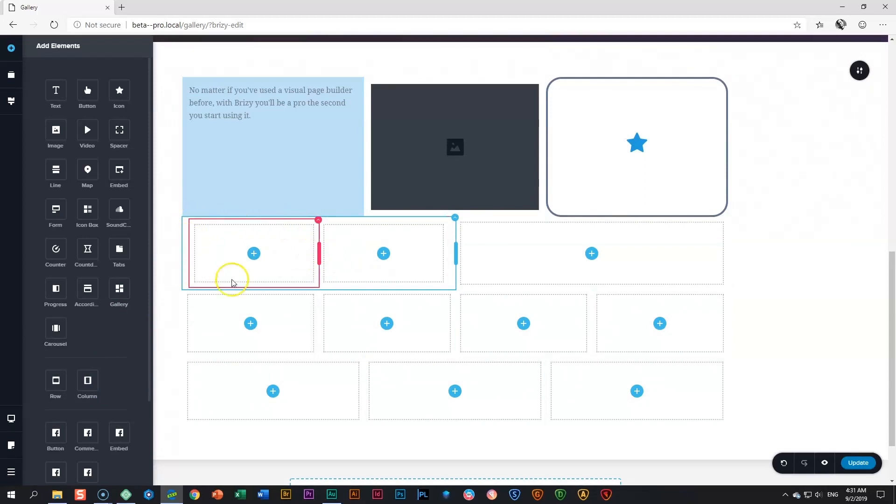
mouse_move(87, 321)
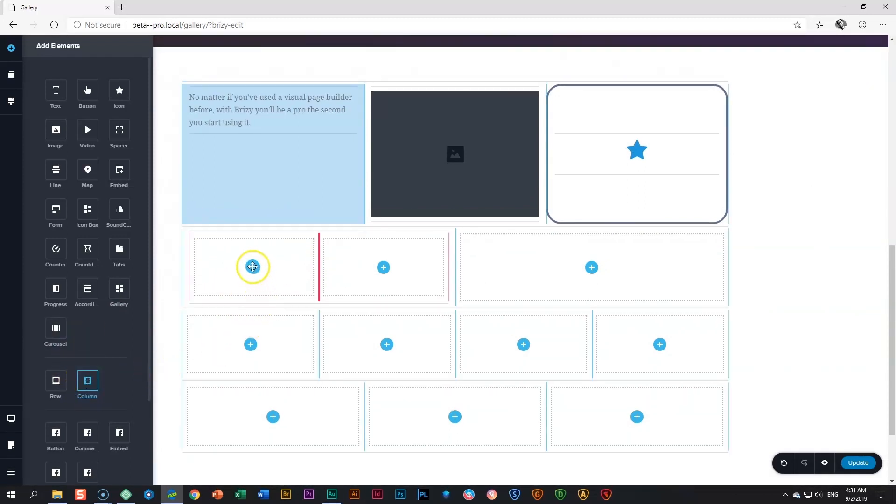
mouse_move(252, 267)
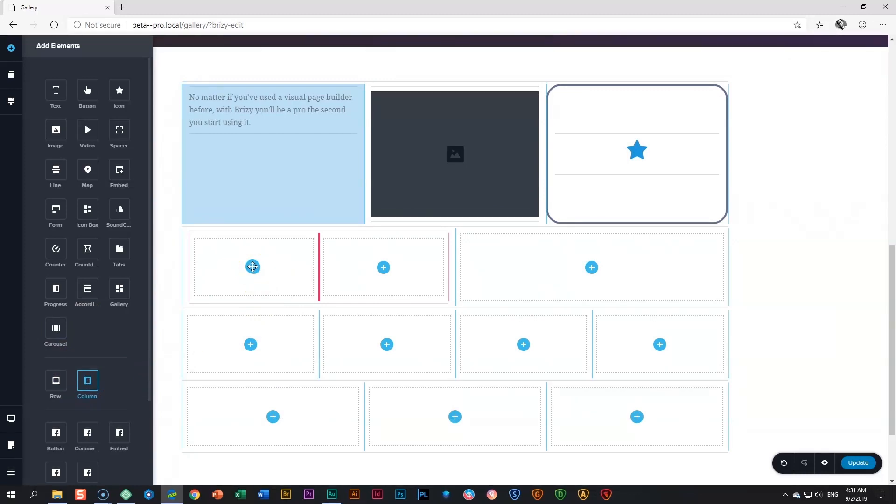
left_click(252, 267)
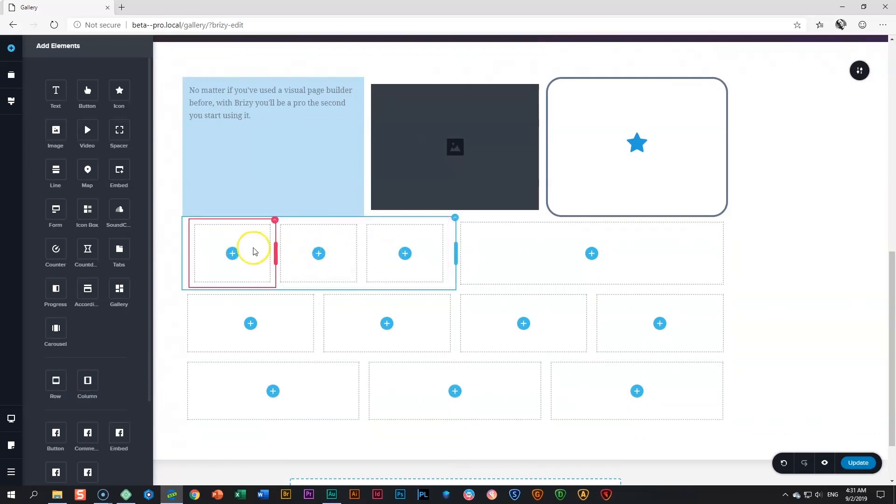
mouse_move(254, 252)
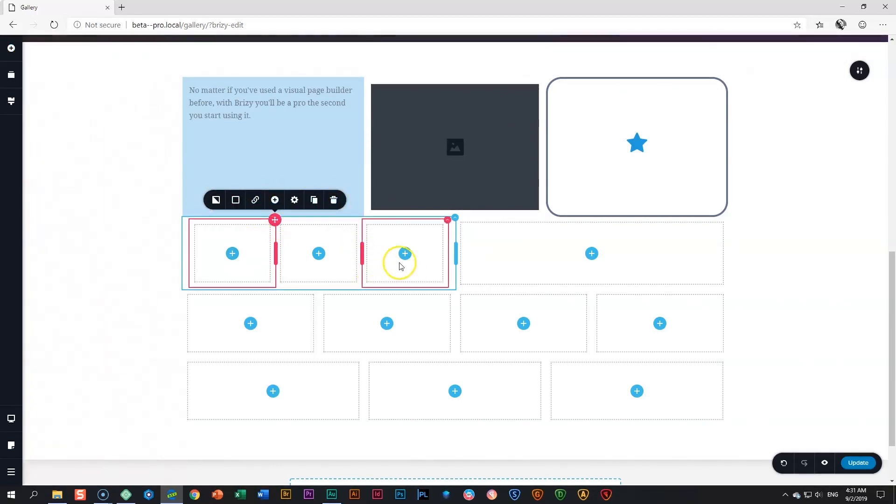
mouse_move(389, 275)
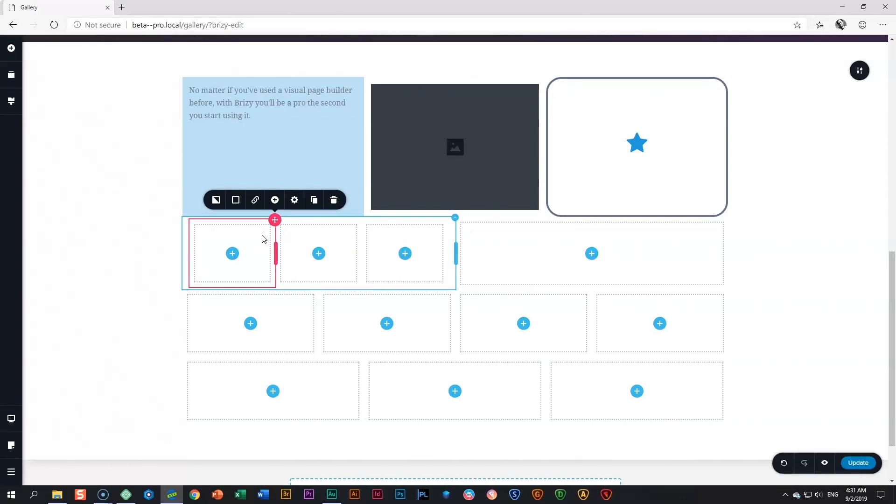
Step: Add a countdown timer below the three nested column rows and select it
scroll("down", 3)
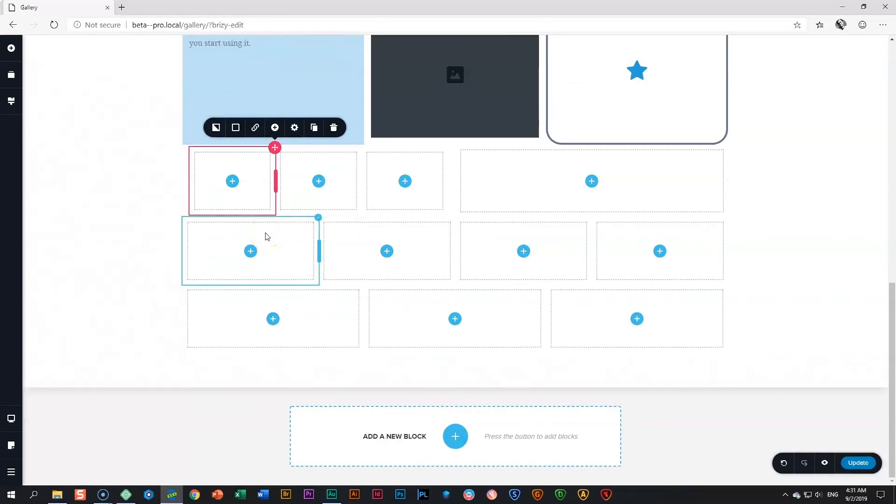
mouse_move(11, 48)
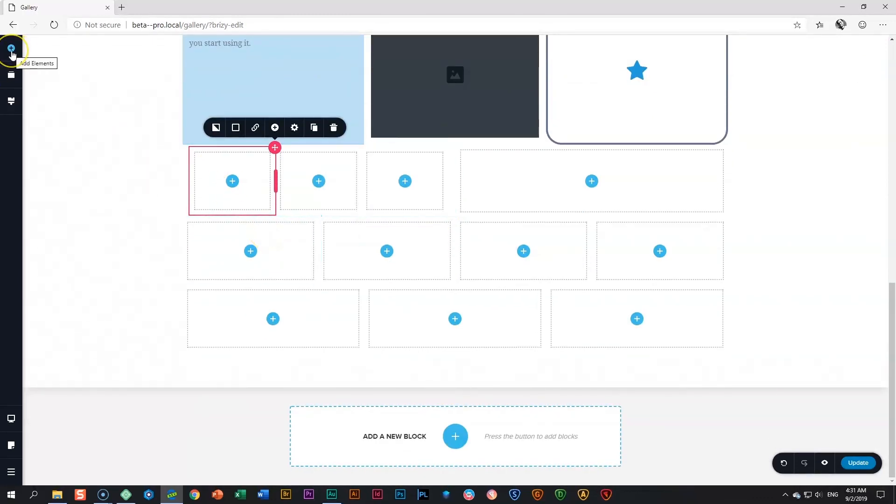
left_click(11, 49)
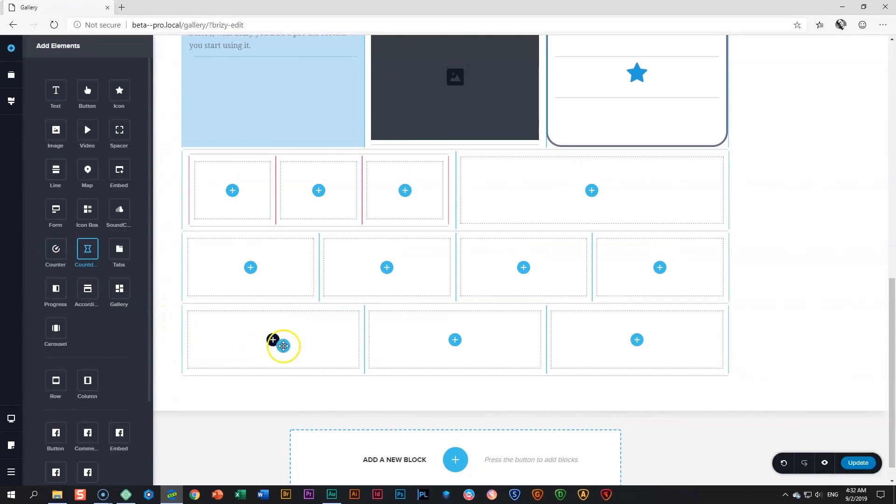
mouse_move(413, 353)
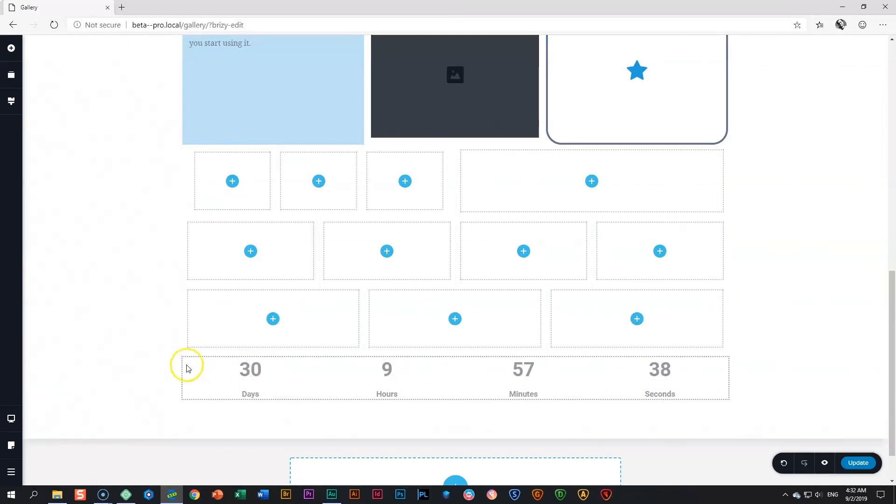
mouse_move(270, 374)
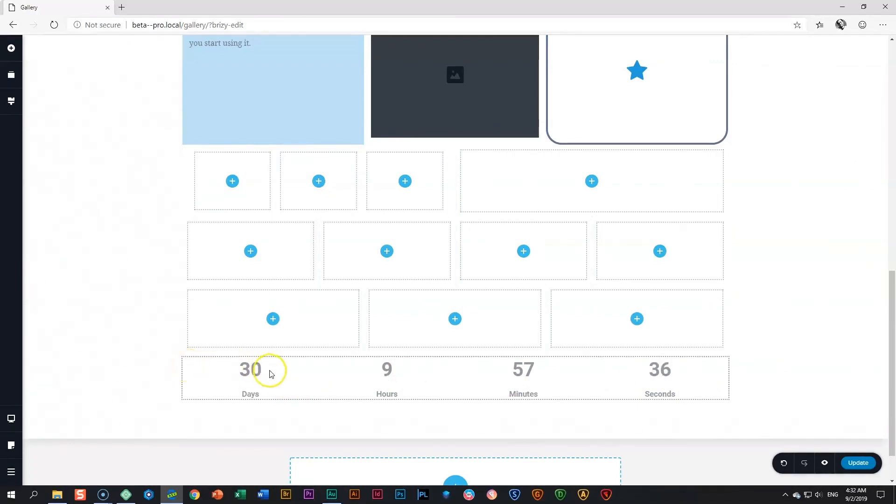
left_click(250, 369)
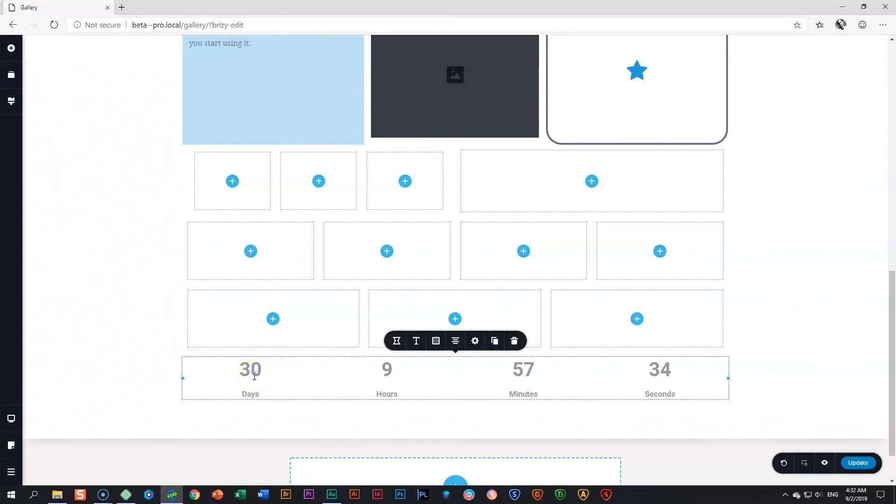
mouse_move(513, 341)
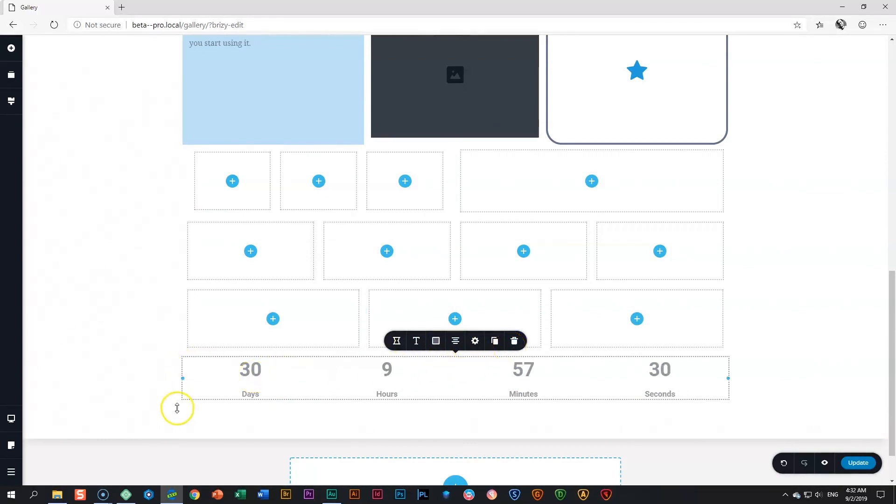
Step: Delete the three-column nested row so the countdown sits directly under the four-column row
scroll("down", 3)
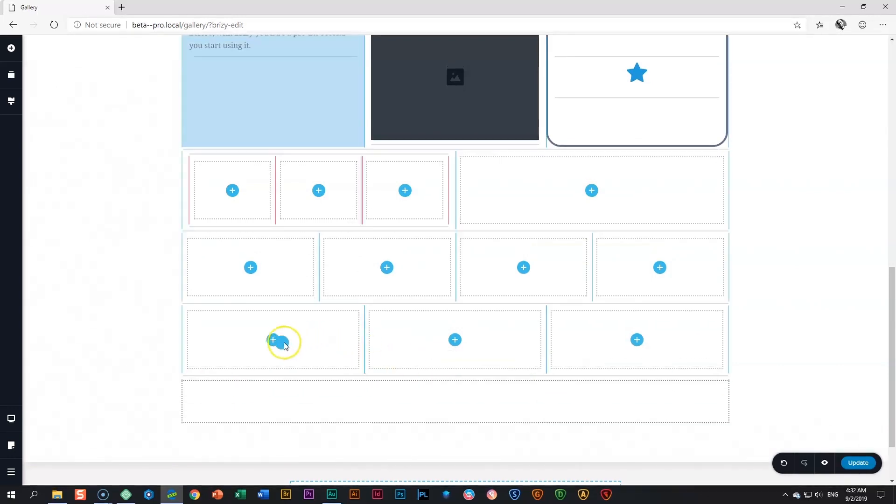
left_click(273, 341)
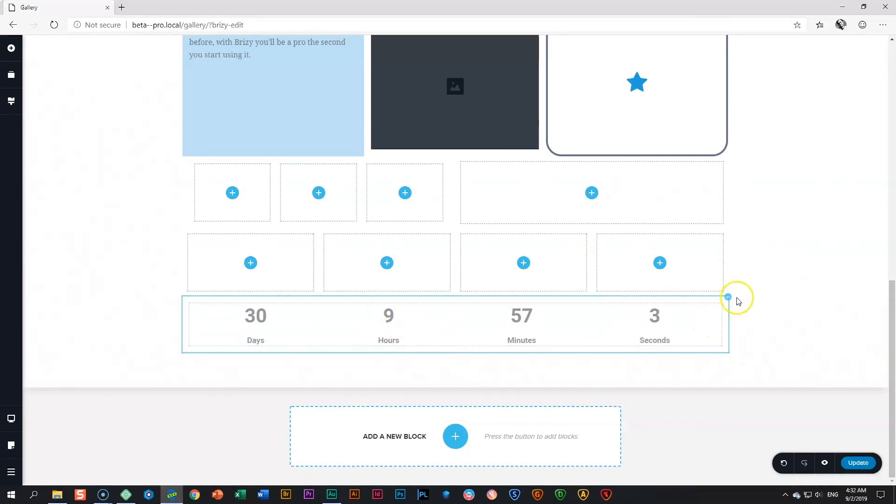
left_click(467, 324)
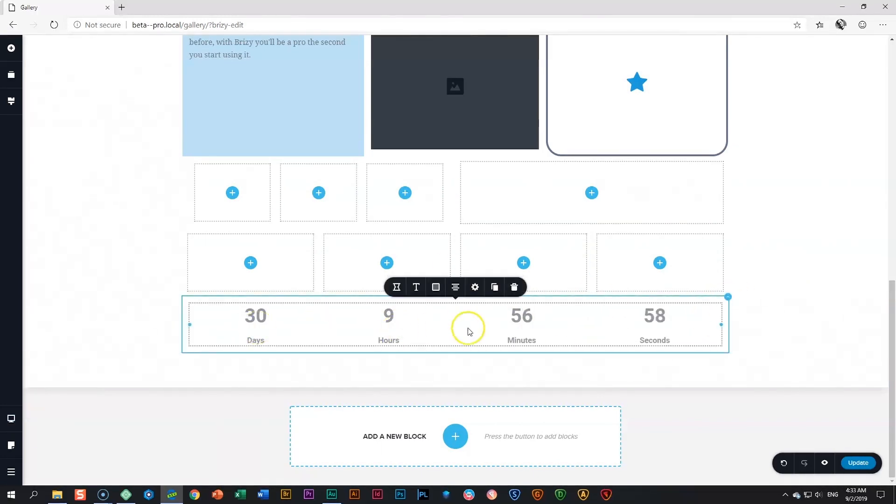
left_click(10, 48)
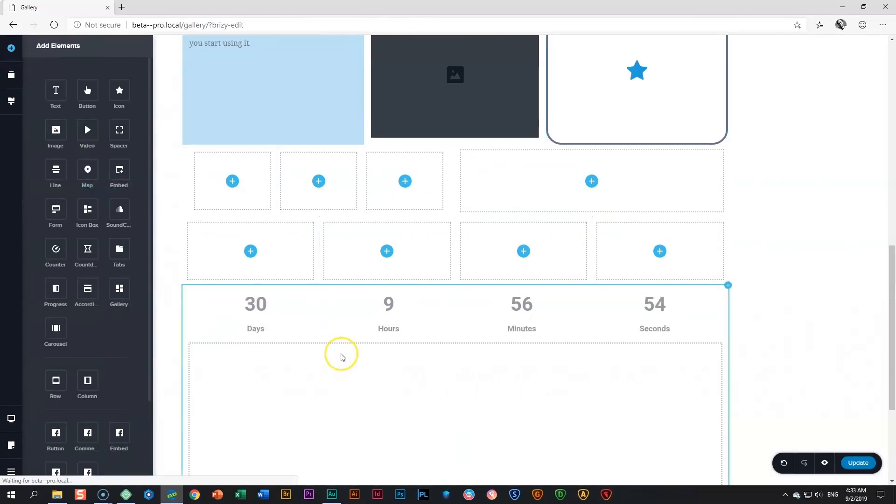
Step: Add a Wall St, New York map with caption text under the countdown and check the tablet layout
scroll("down", 3)
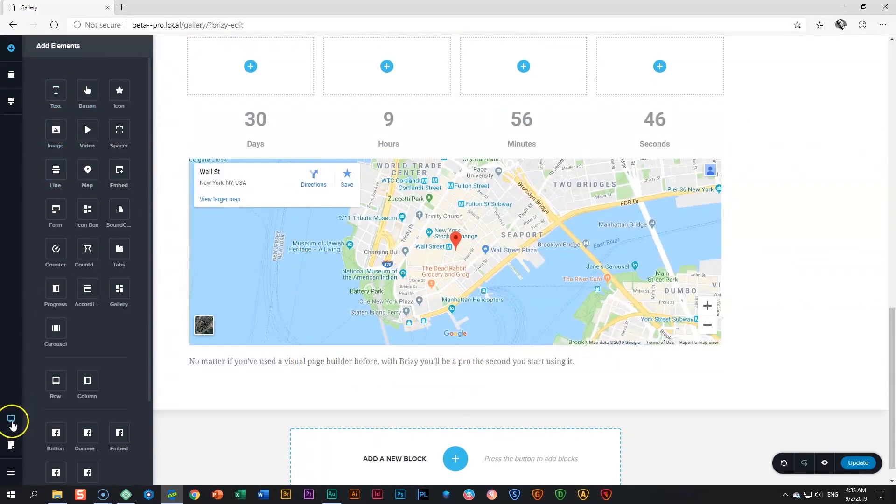
left_click(11, 423)
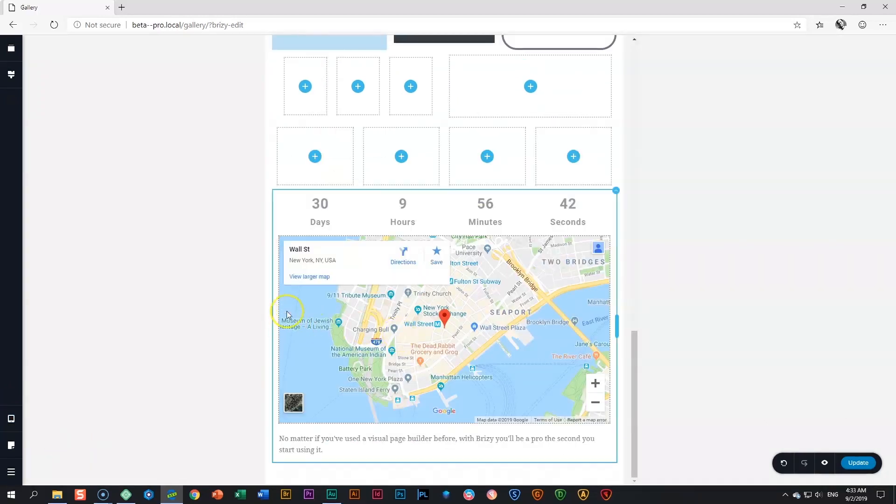
mouse_move(596, 327)
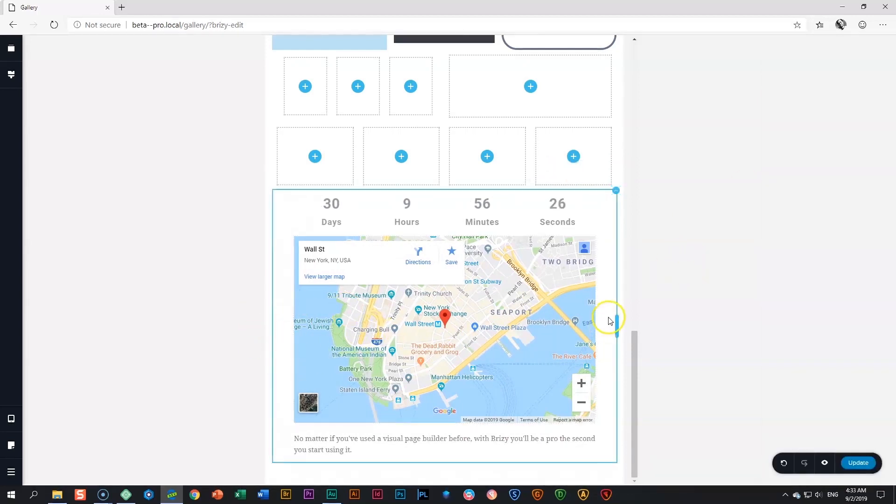
mouse_move(568, 279)
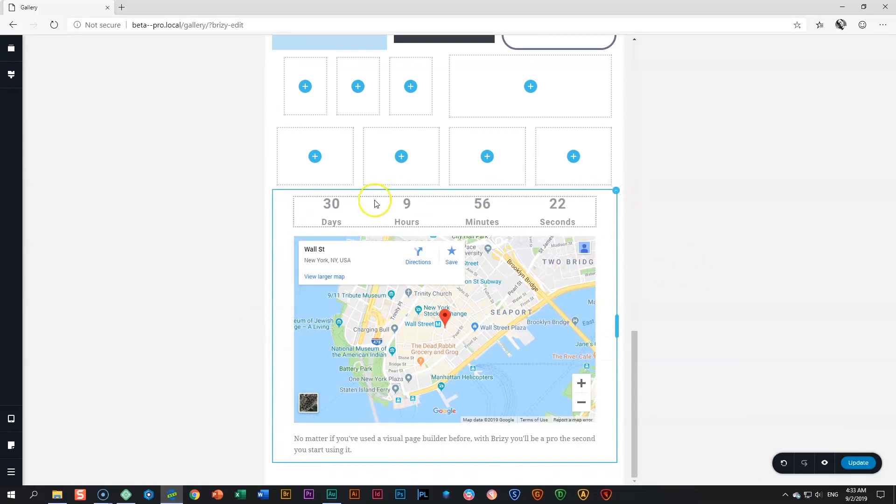
left_click(393, 313)
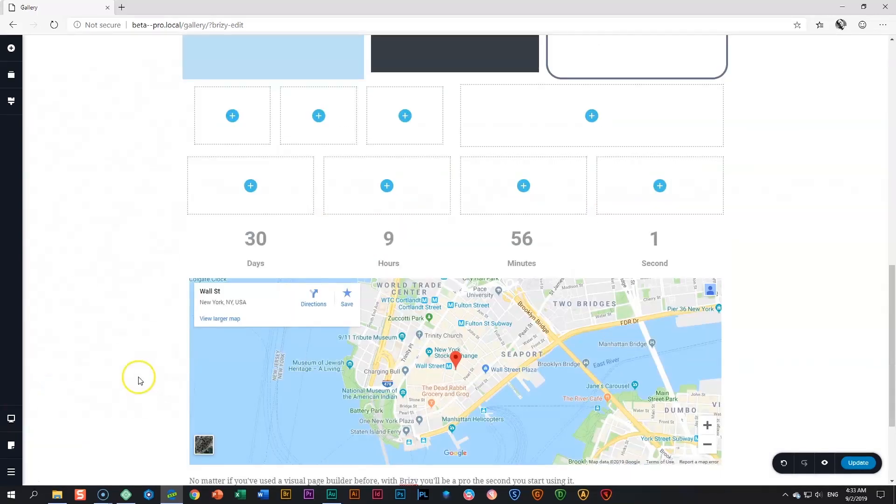
scroll("down", 3)
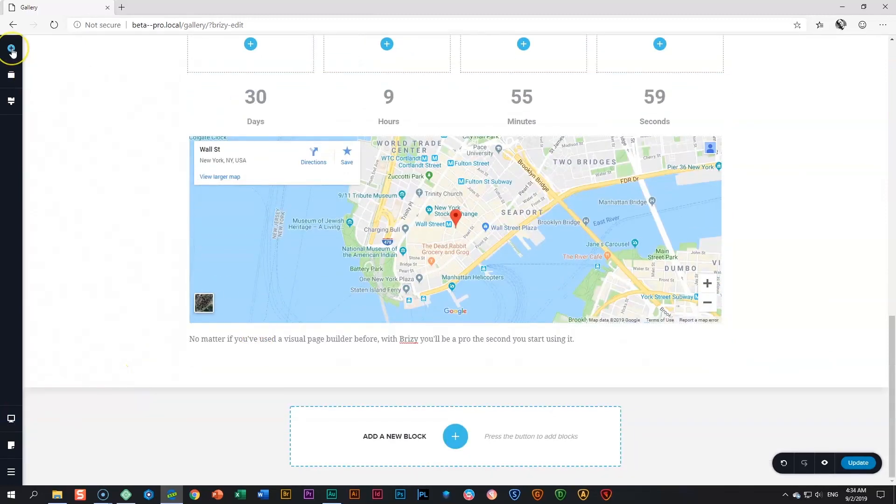
Step: Insert a two-column row beneath the map caption and open the left column's options
left_click(11, 49)
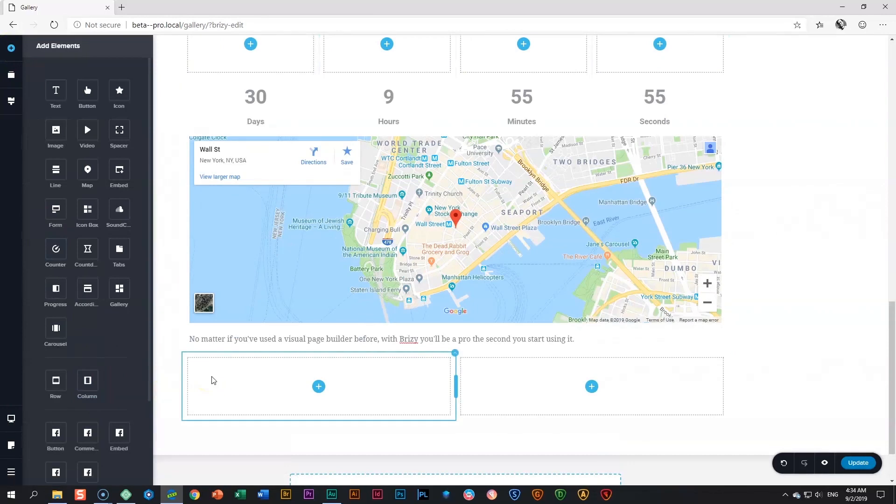
mouse_move(349, 392)
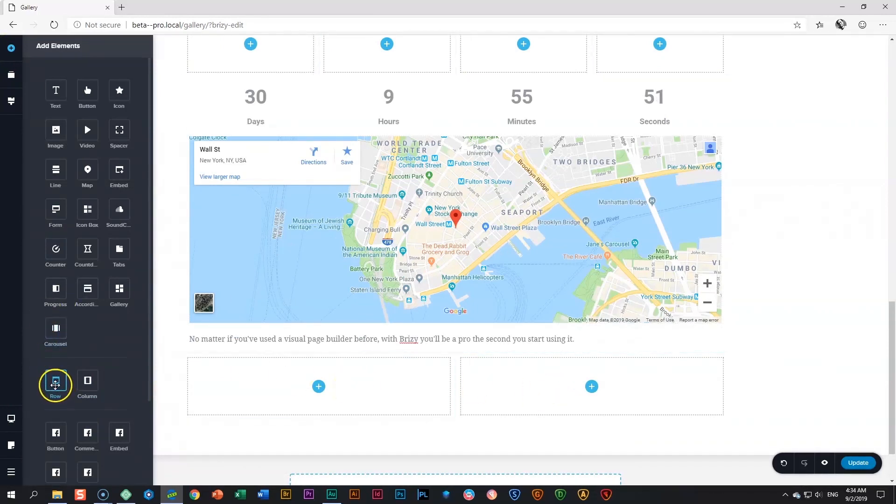
mouse_move(56, 383)
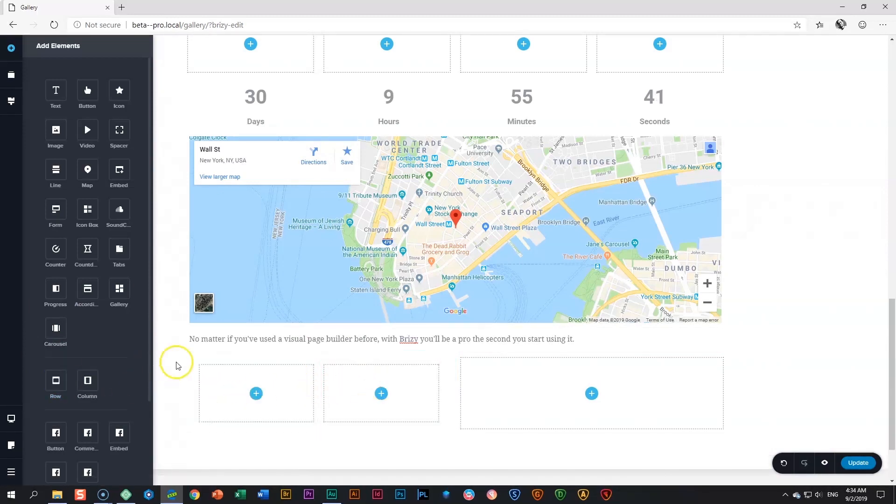
left_click(381, 393)
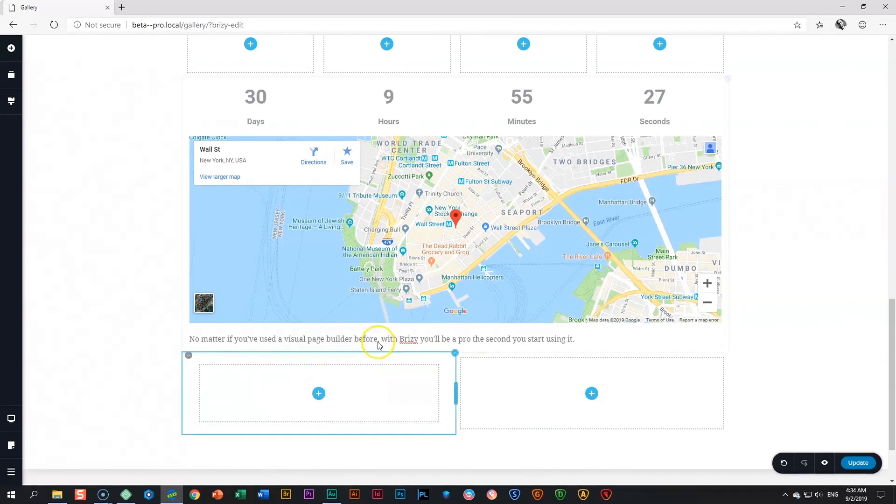
right_click(318, 393)
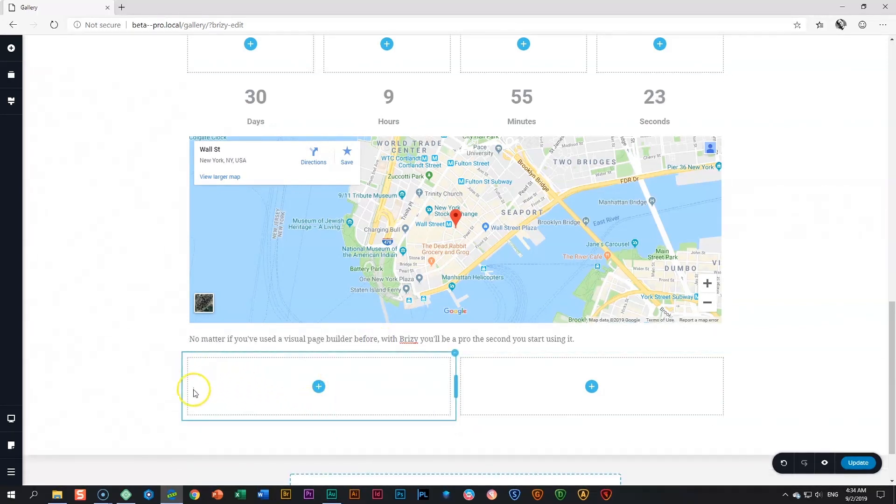
mouse_move(365, 394)
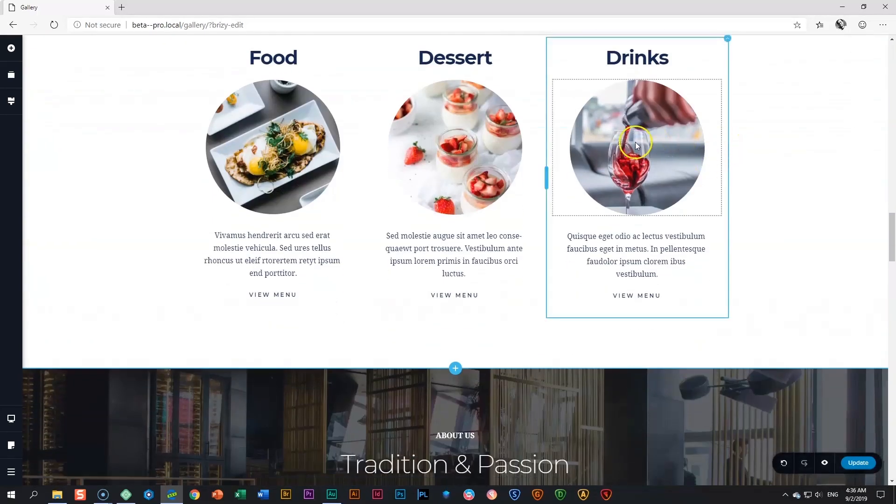
scroll("down", 3)
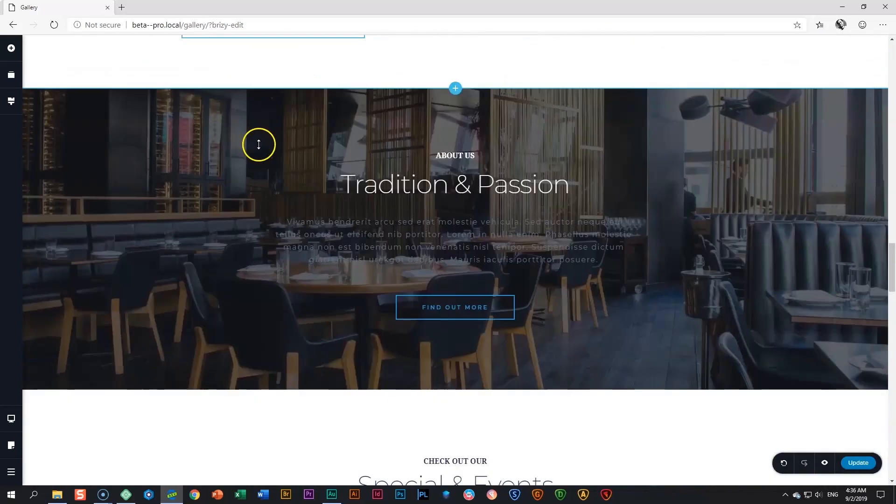
scroll("down", 3)
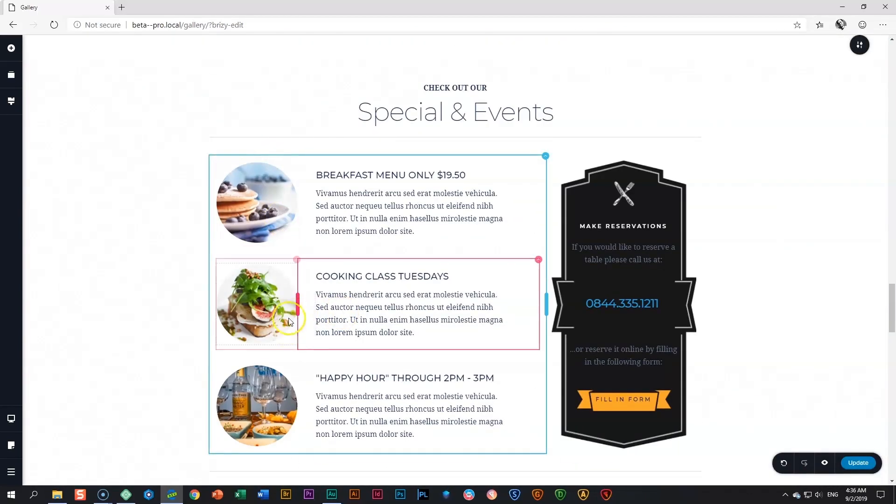
scroll("down", 3)
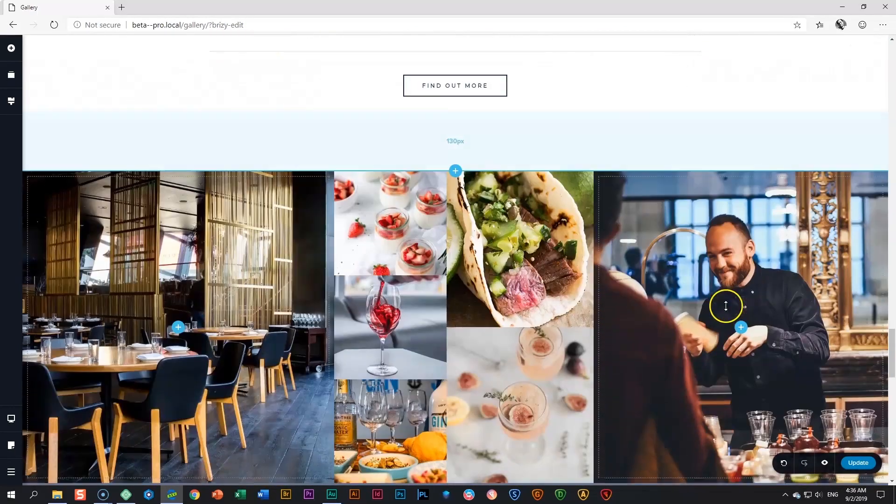
scroll("down", 3)
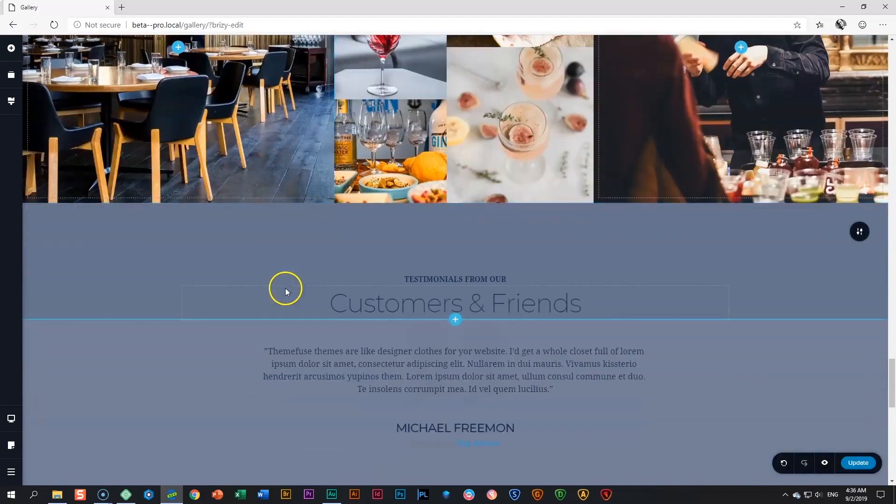
scroll("down", 3)
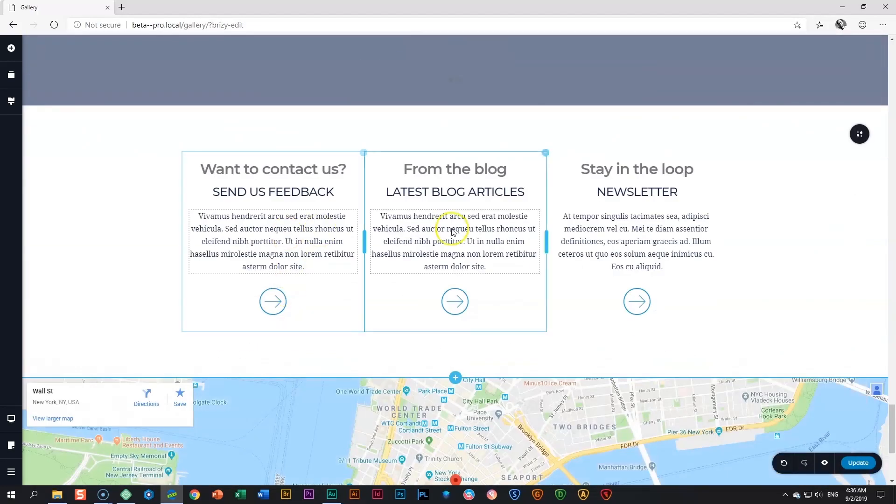